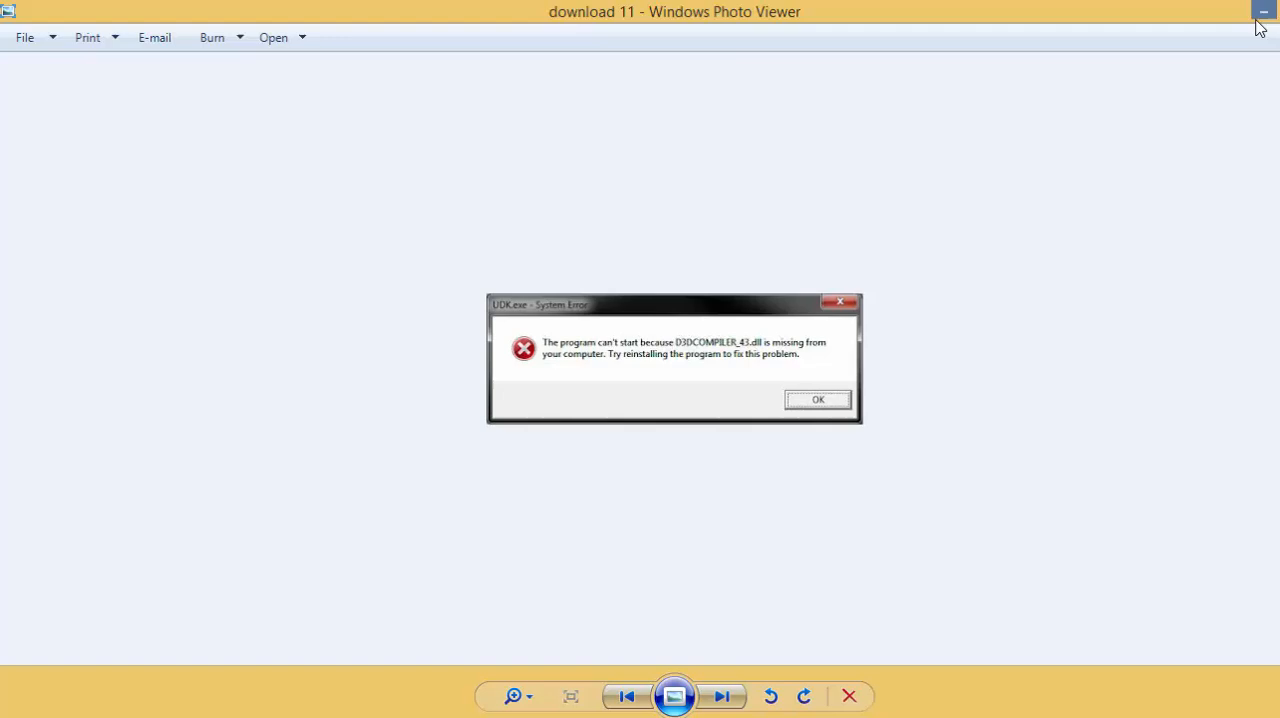
mouse_move(1262, 14)
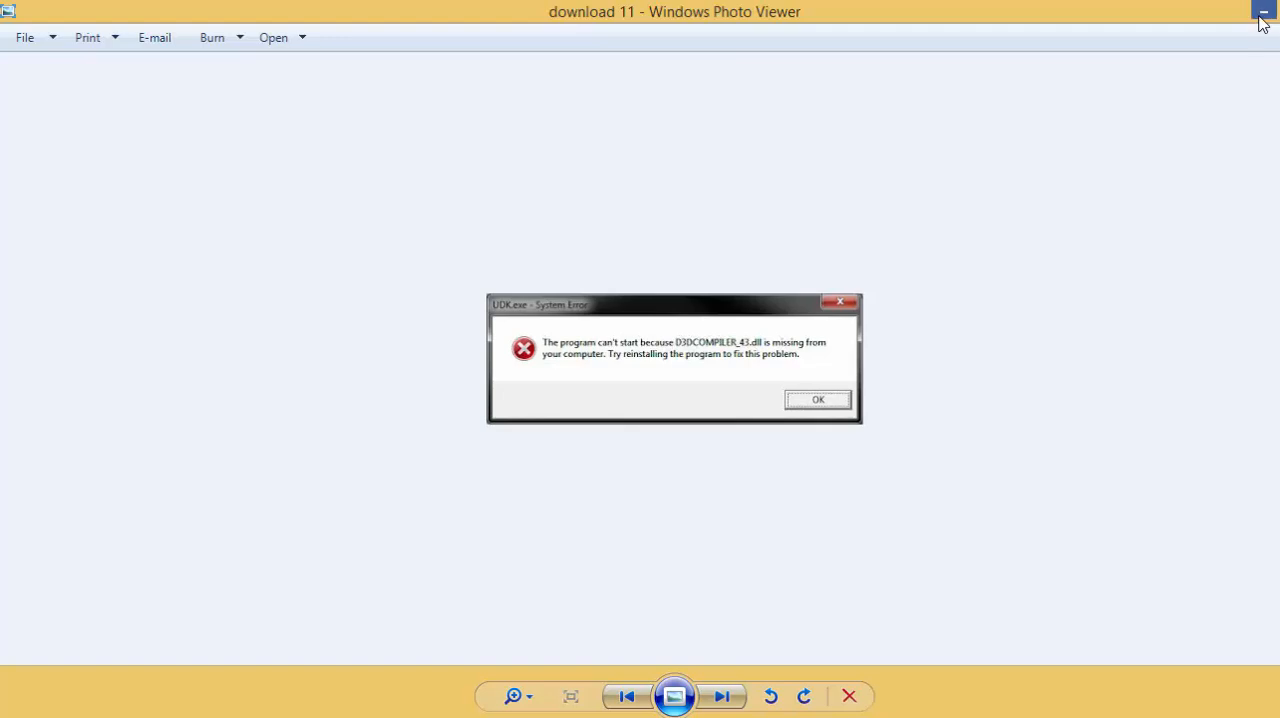
Minimize Windows Photo Viewer to set the D3DCOMPILER_43.dll error screenshot aside
left_click(1262, 12)
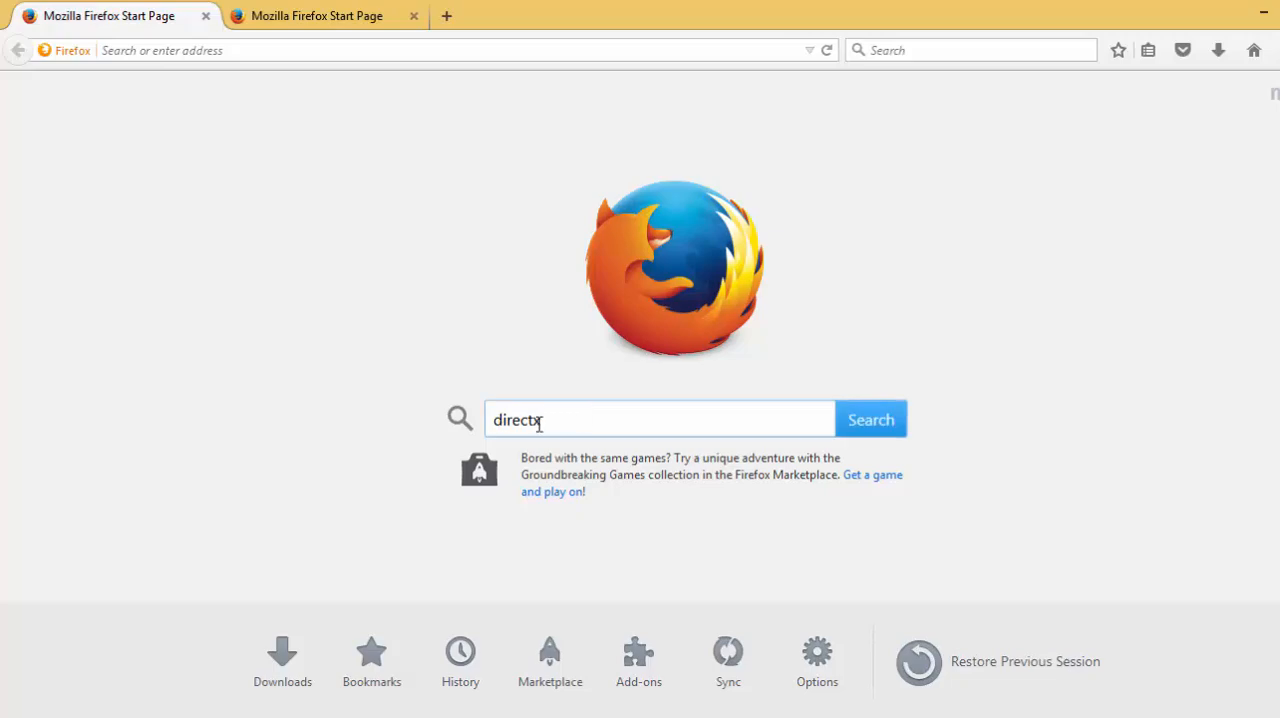
Search Google for directx and choose the DirectX End-User Runtime Web Installer result
left_click(870, 418)
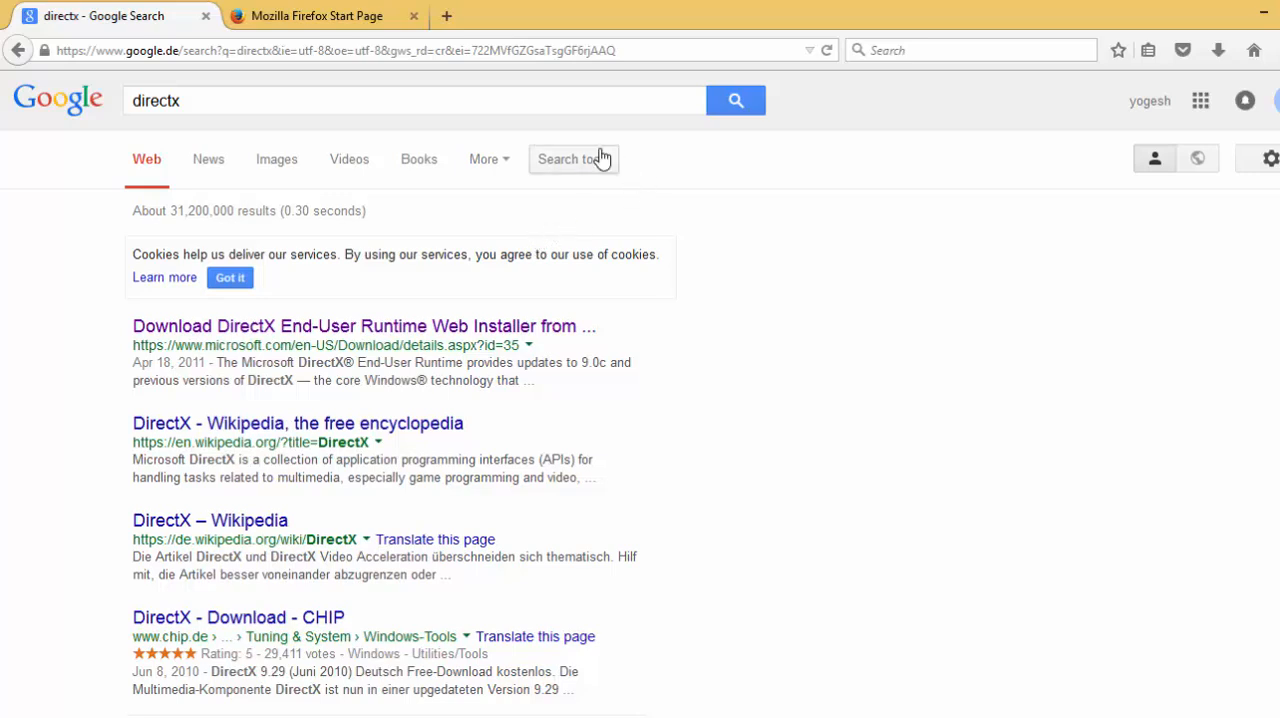
mouse_move(196, 348)
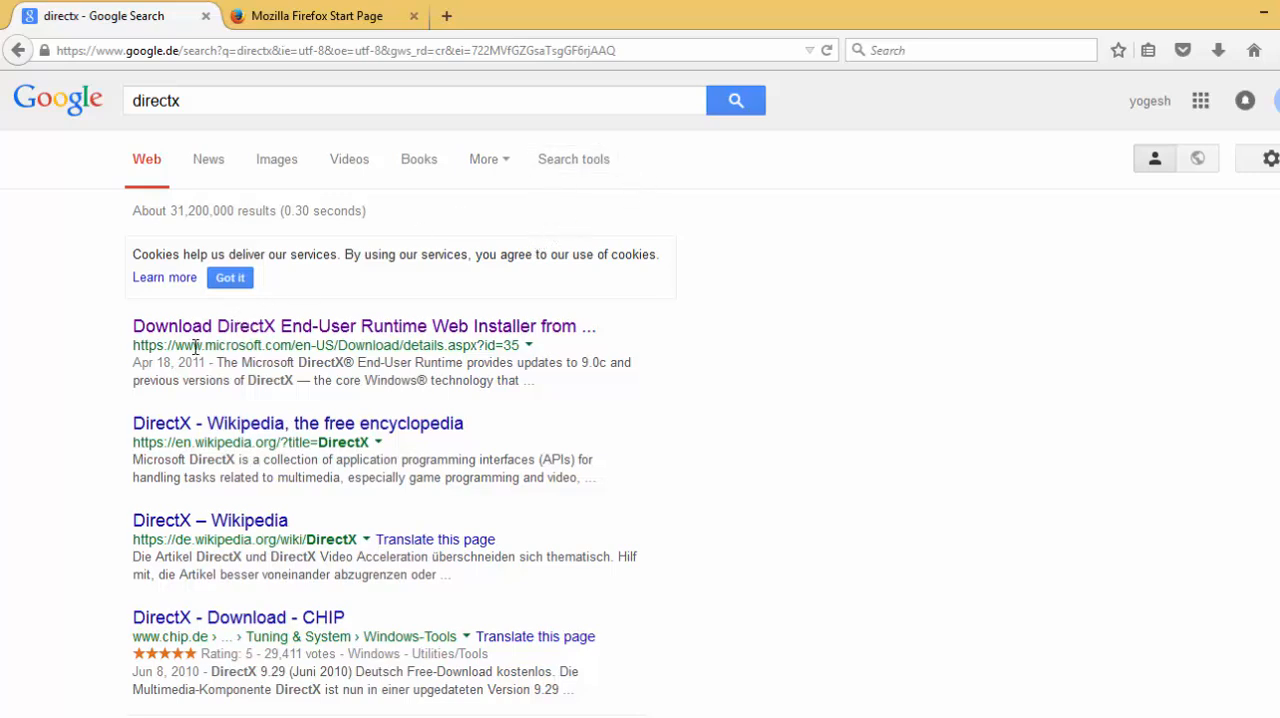
mouse_move(232, 340)
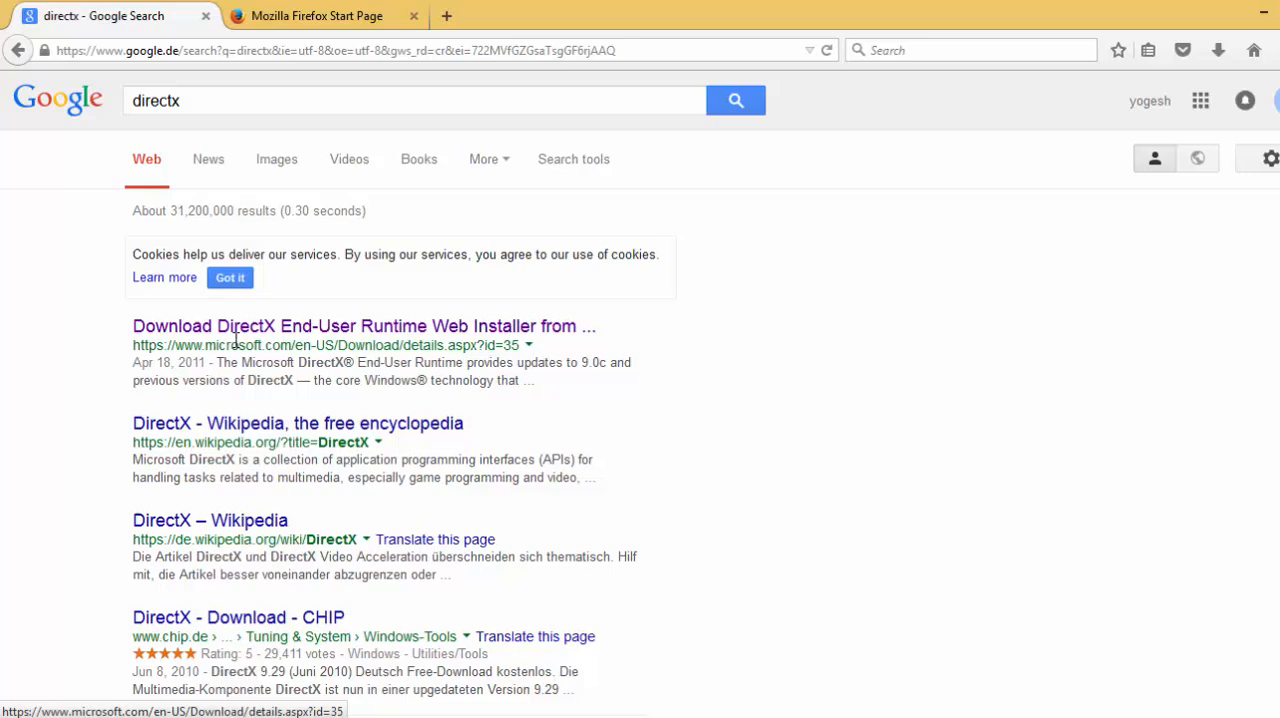
mouse_move(132, 340)
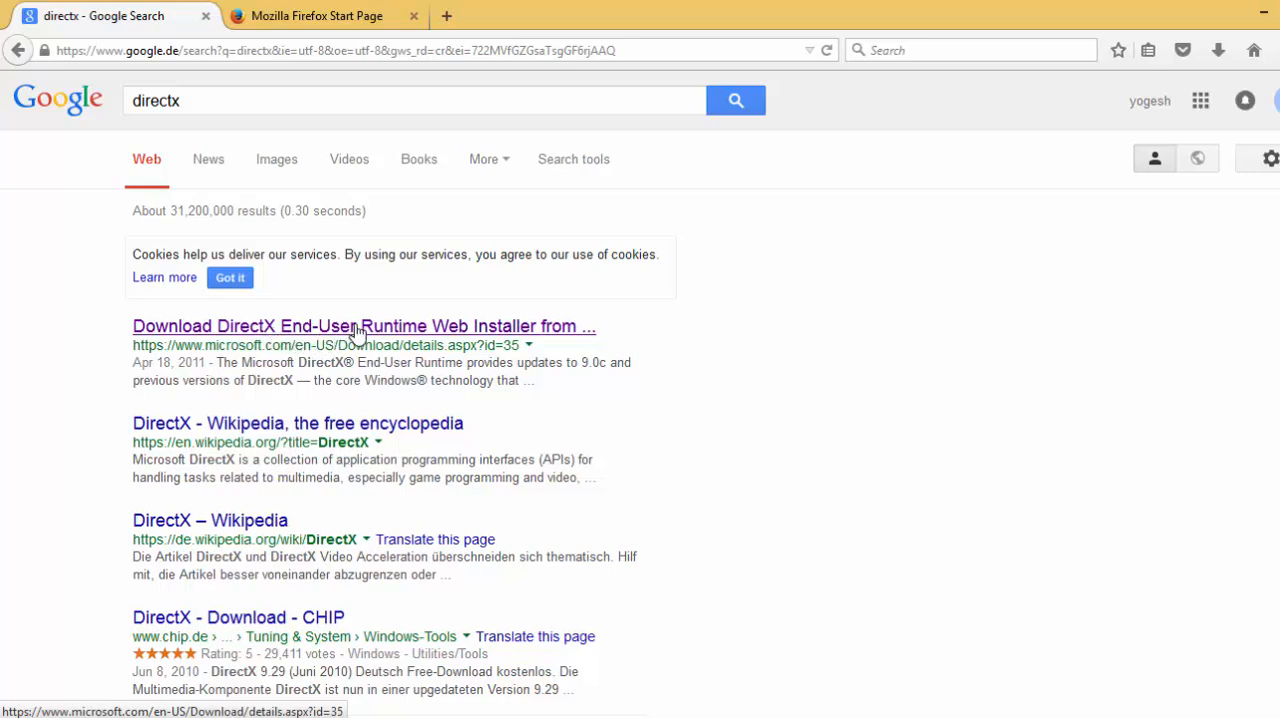
left_click(364, 326)
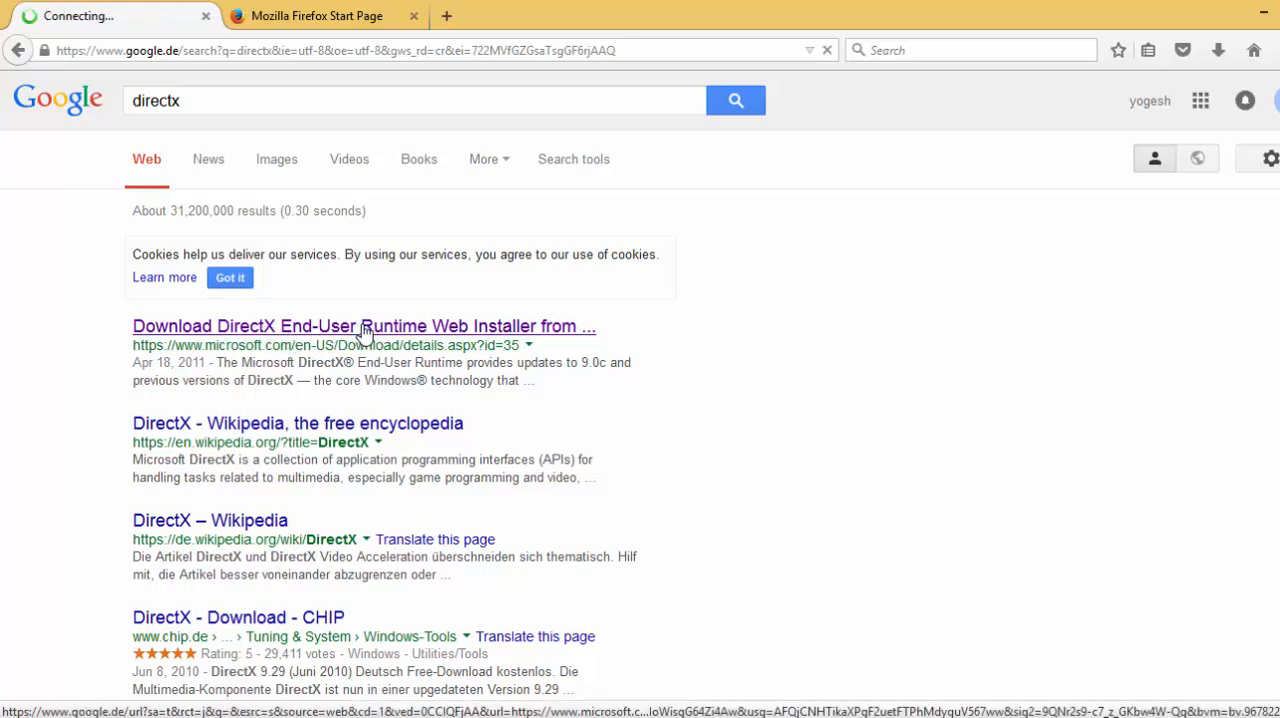
Download the DirectX web installer, declining the MSN homepage and Bing offer
left_click(364, 326)
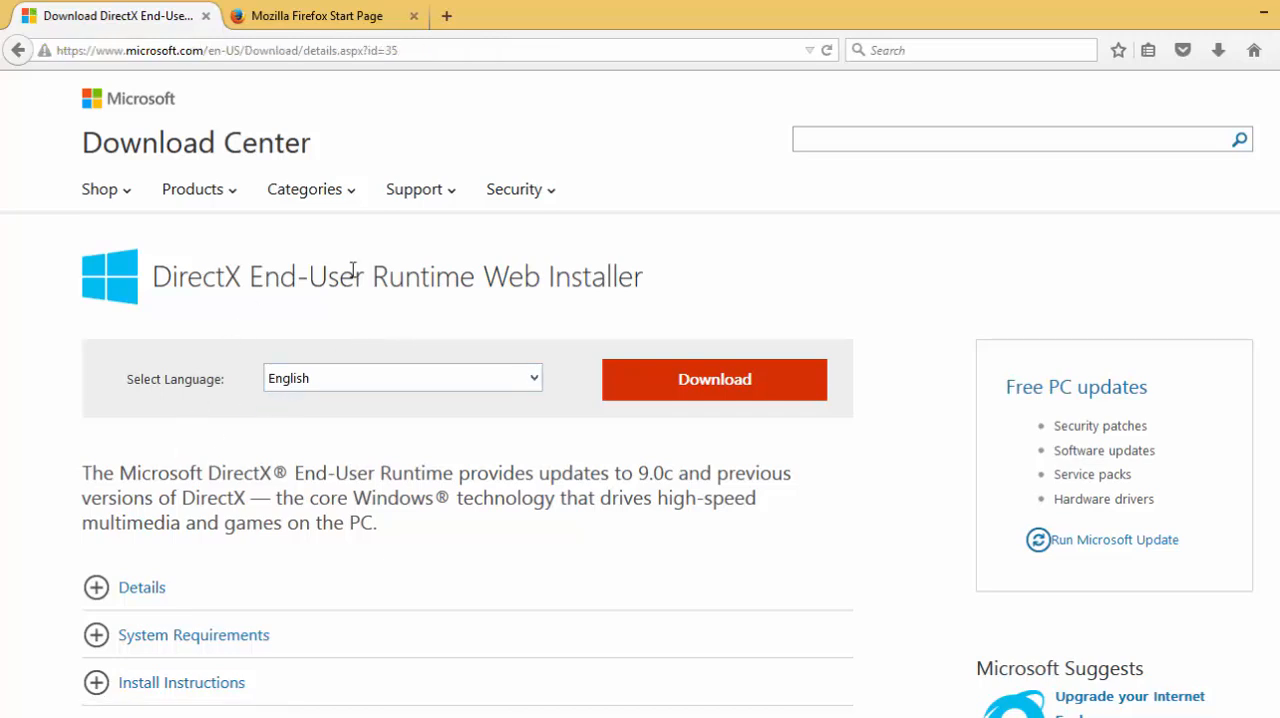
mouse_move(512, 342)
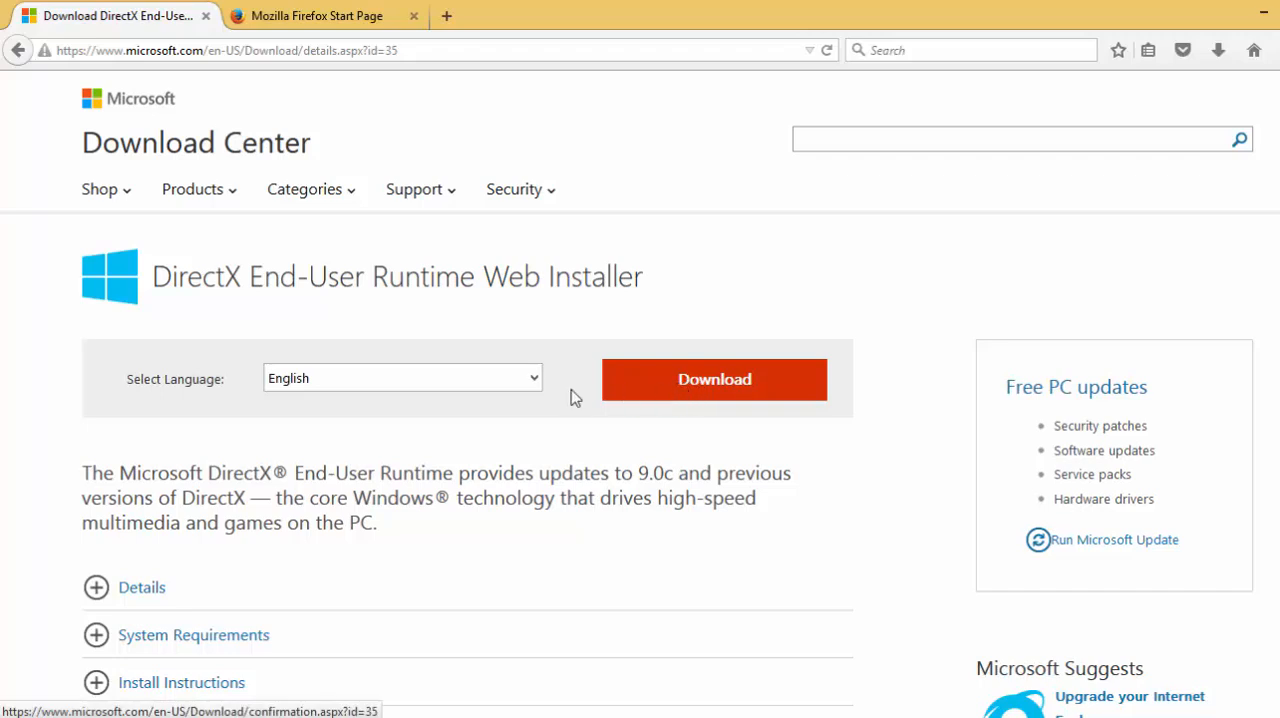
left_click(402, 378)
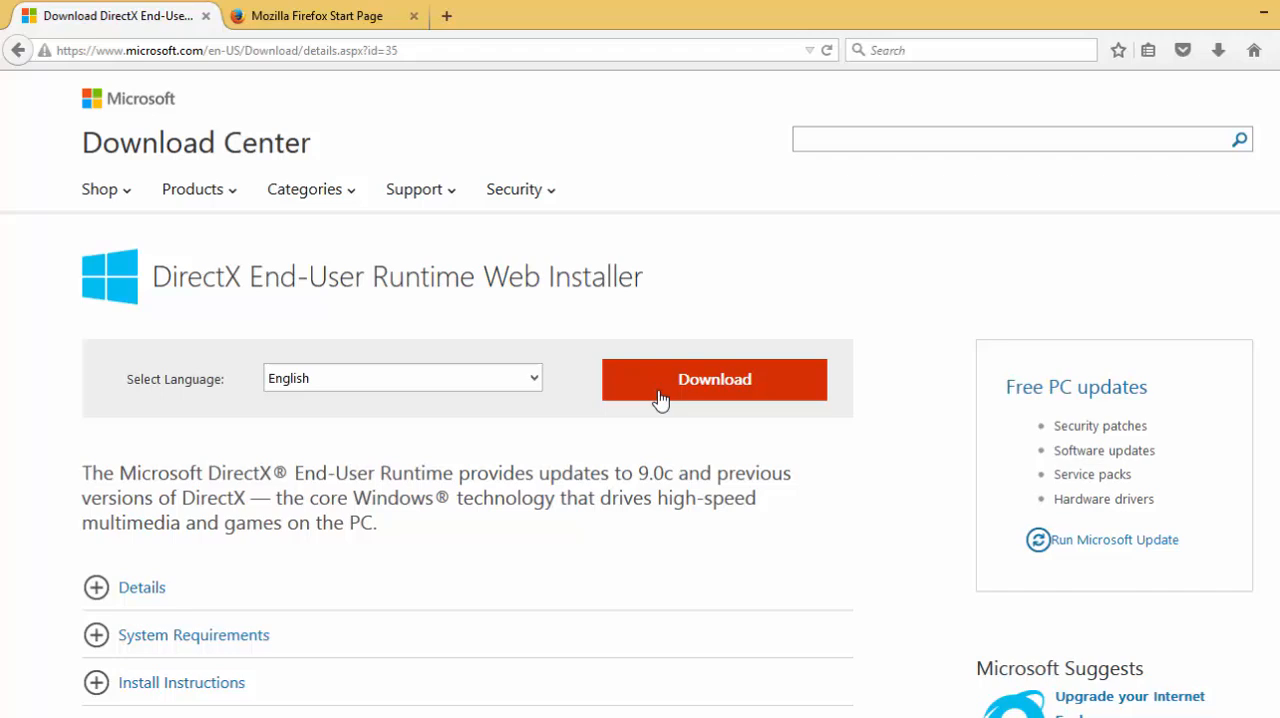
left_click(714, 380)
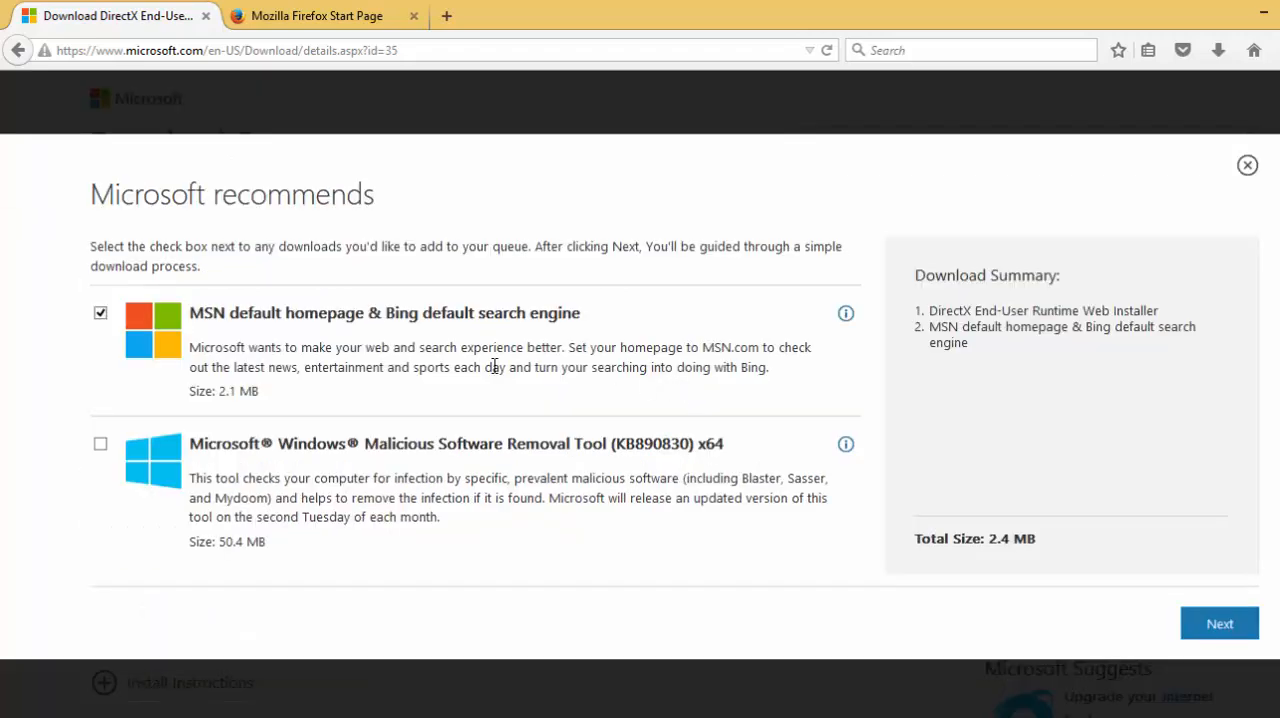
left_click(100, 312)
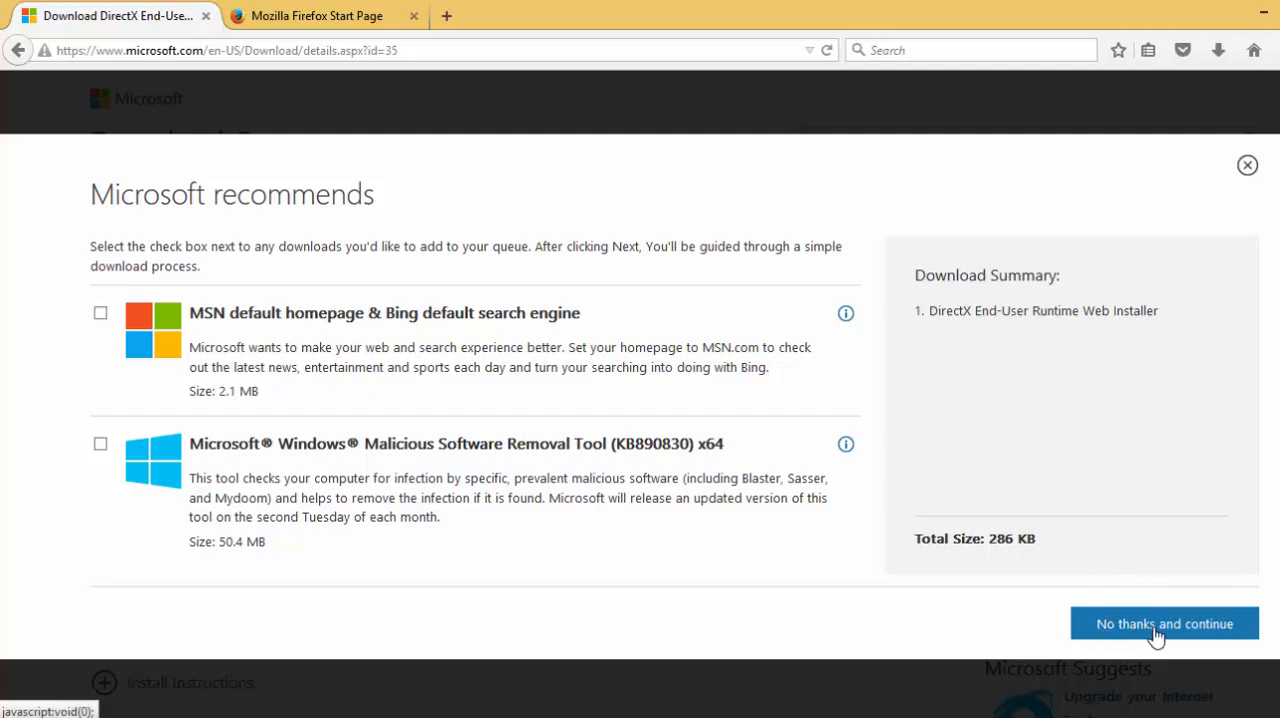
left_click(1164, 624)
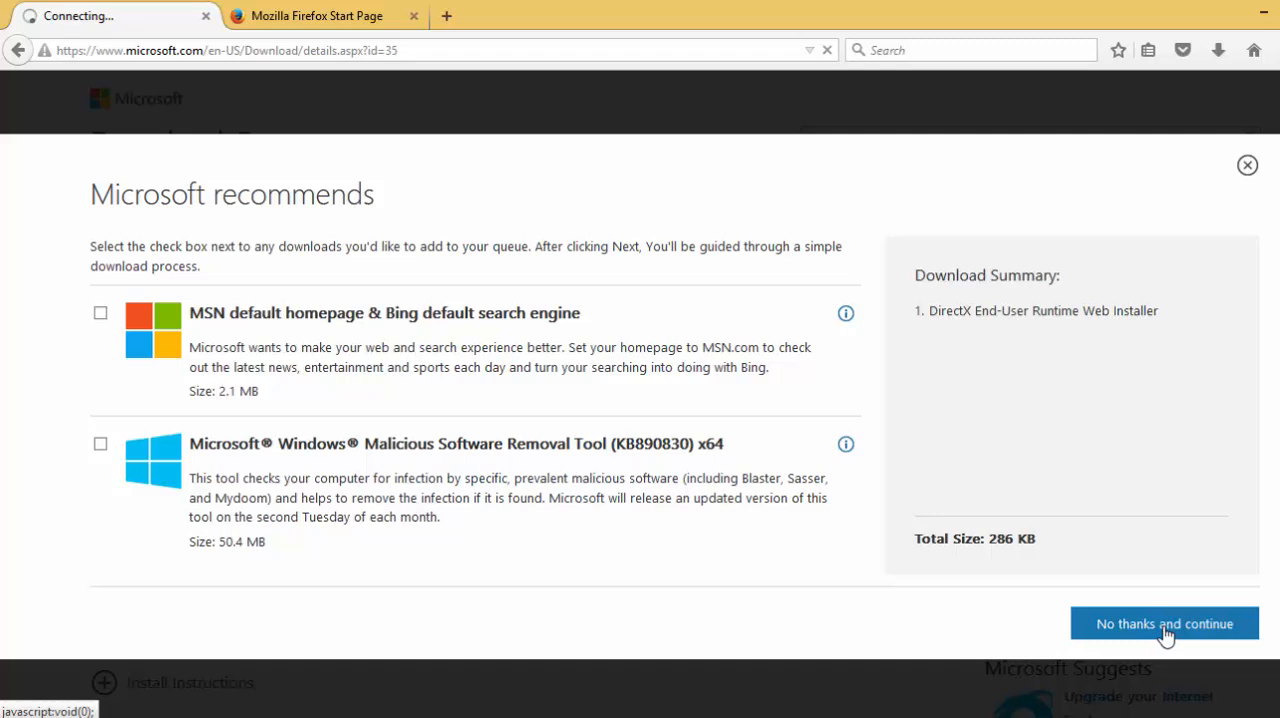
left_click(1164, 624)
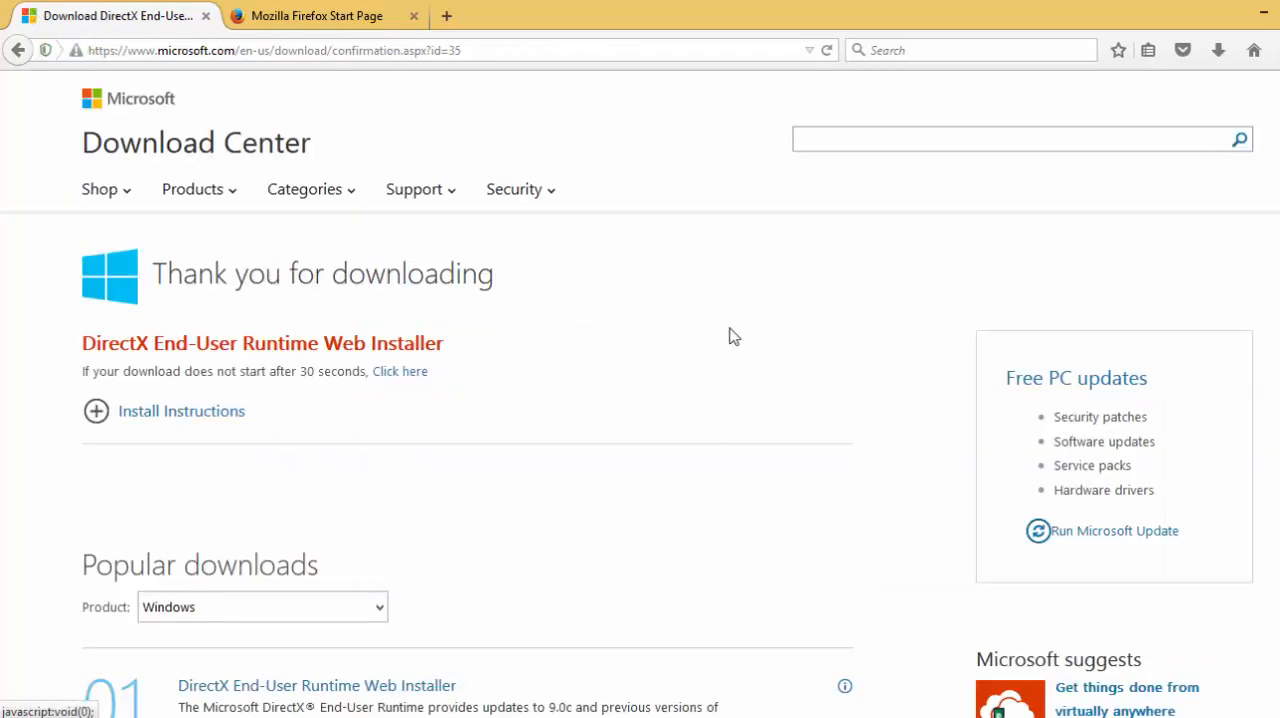
mouse_move(452, 380)
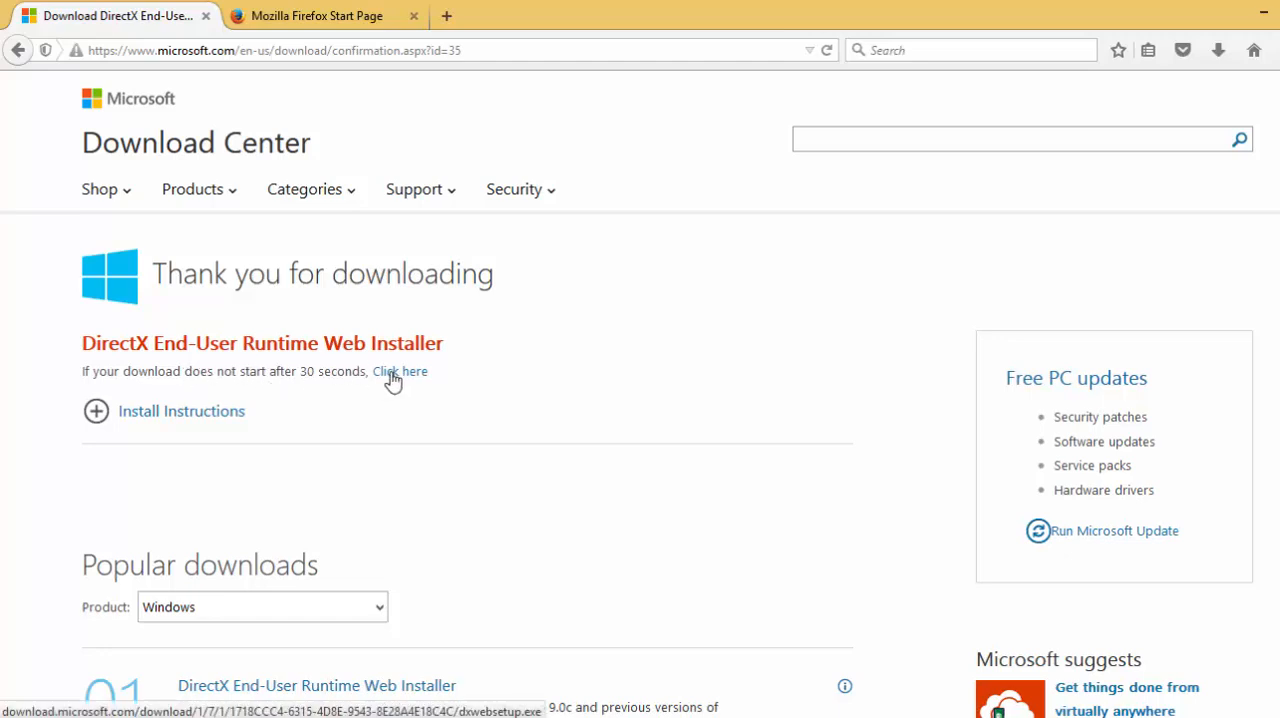
Save dxwebsetup.exe via the manual 'Click here' link and check the saved download
left_click(400, 372)
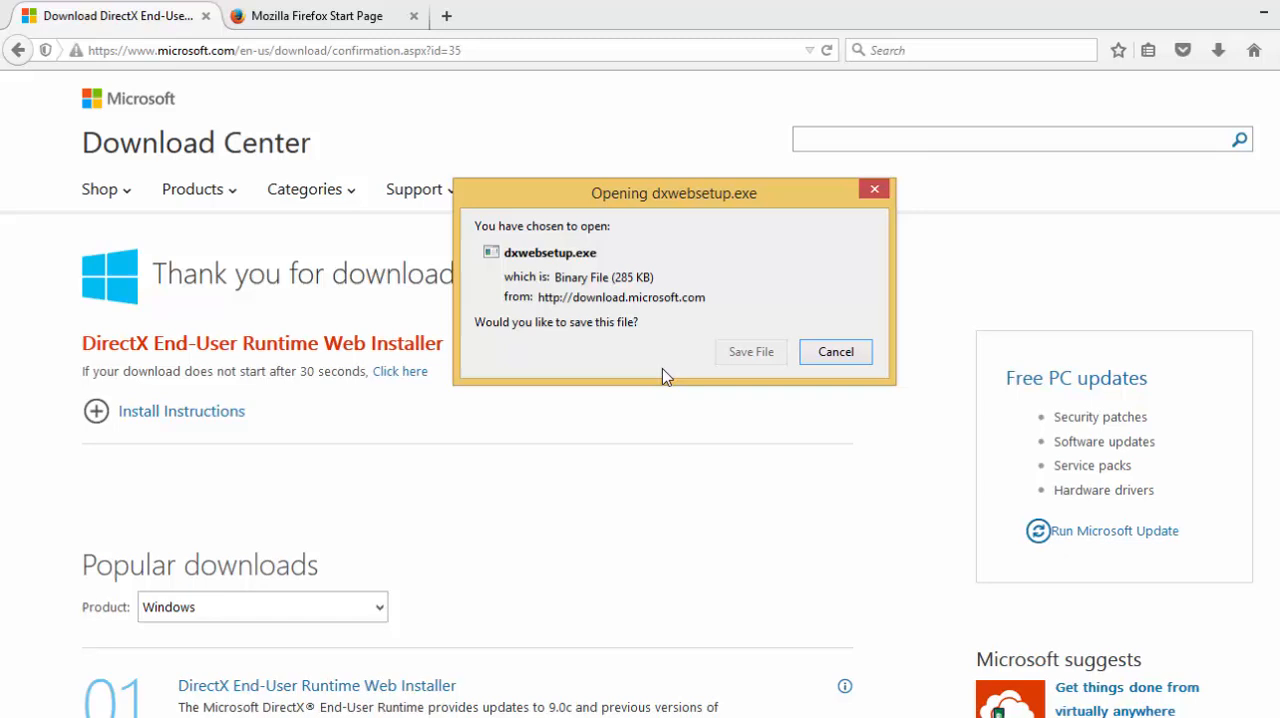
left_click(836, 352)
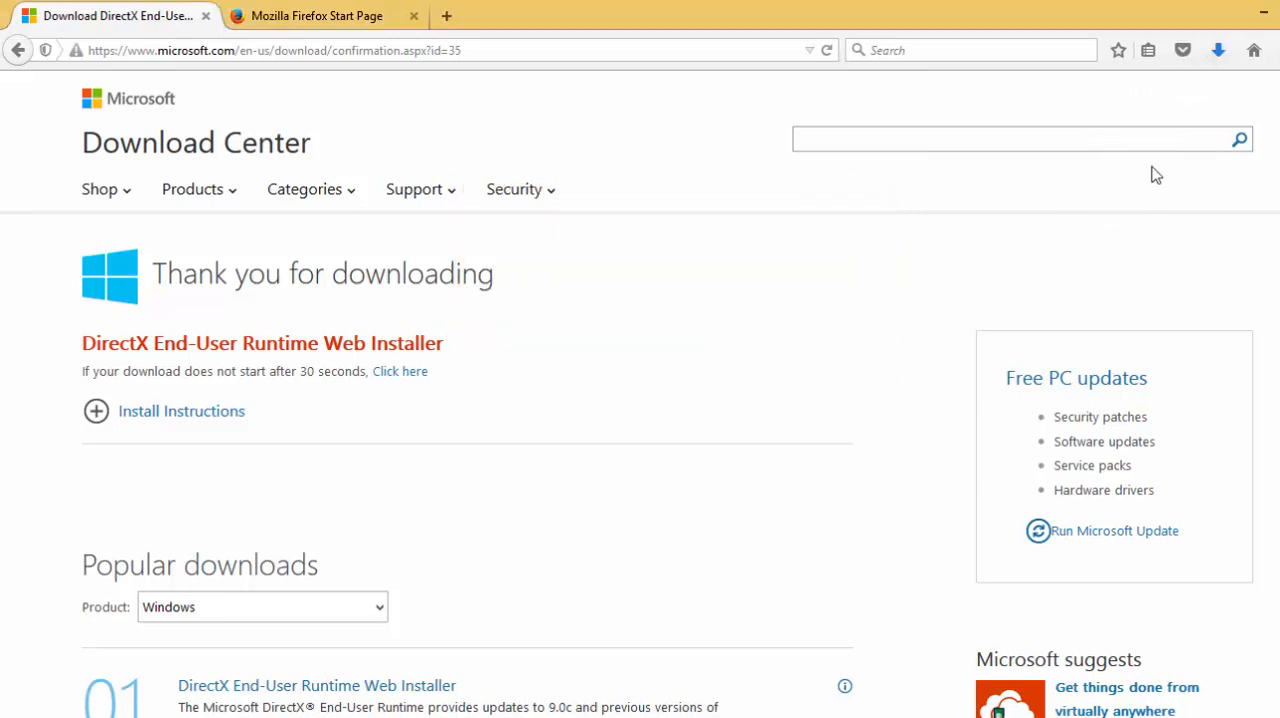
left_click(1216, 50)
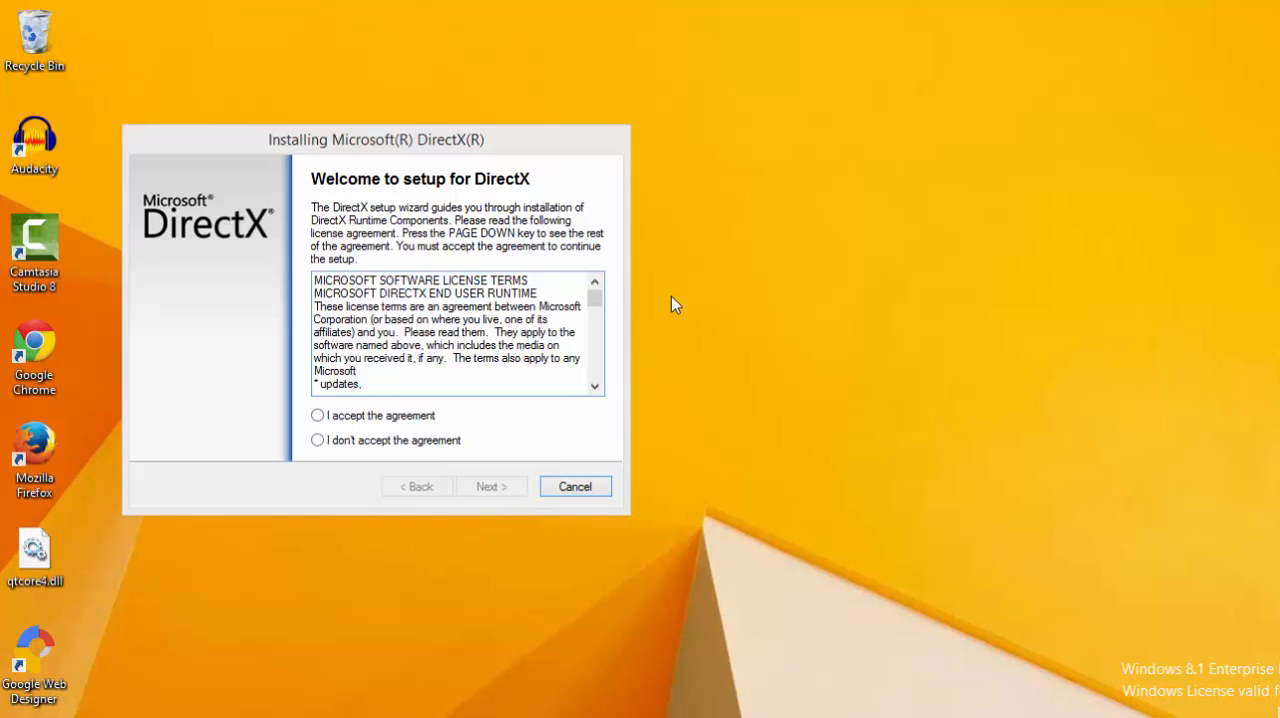
Accept the DirectX license, pass the Bing Bar page and confirm the 93.3 MB component download
left_click_drag(376, 140, 522, 120)
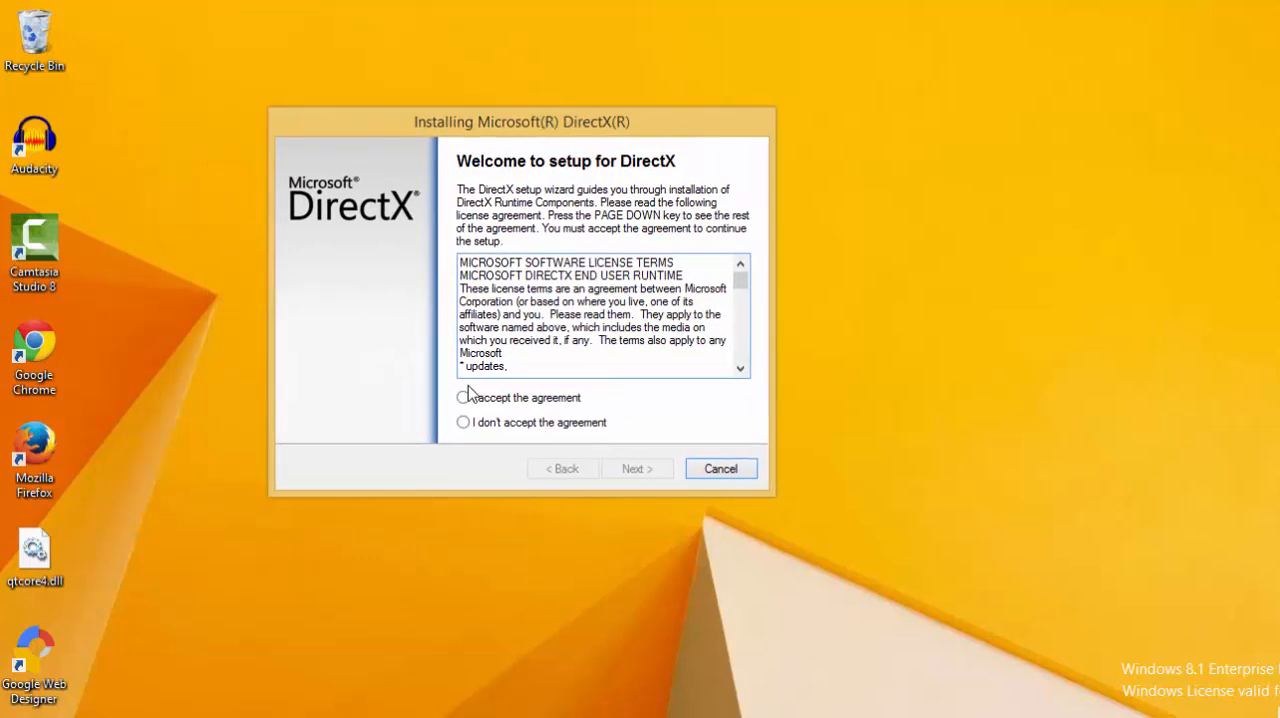
left_click(464, 396)
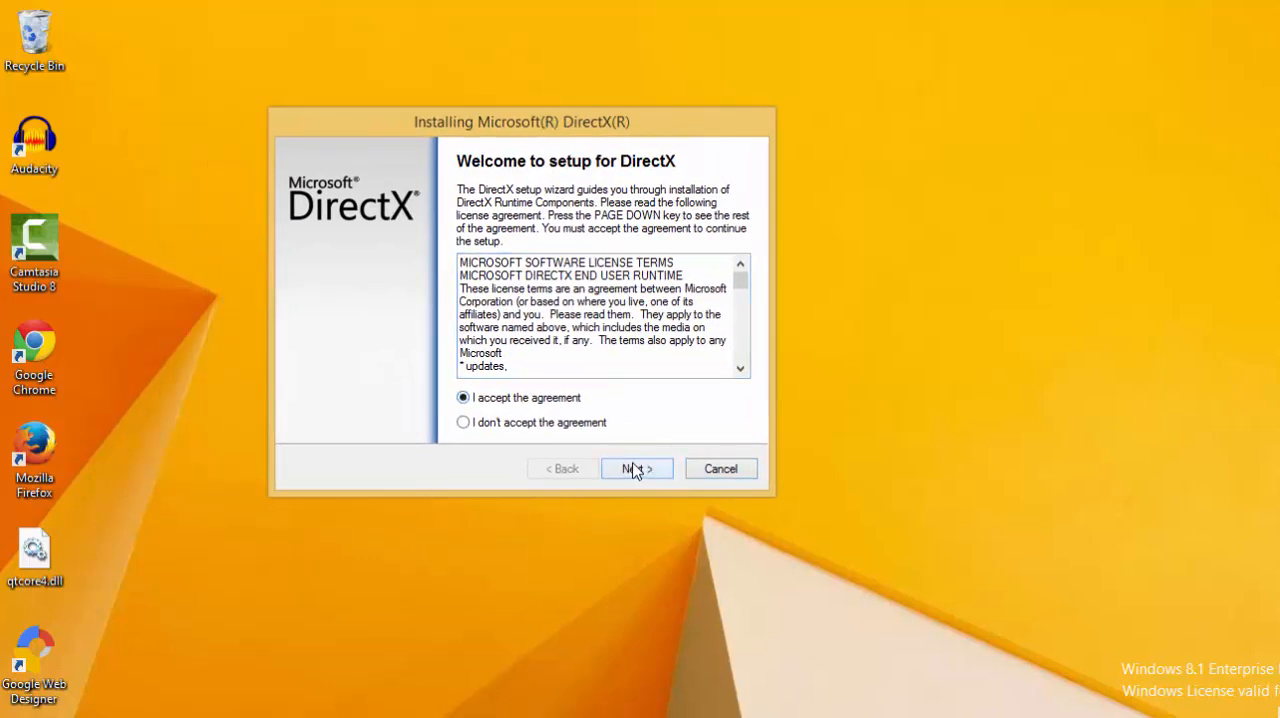
left_click(636, 468)
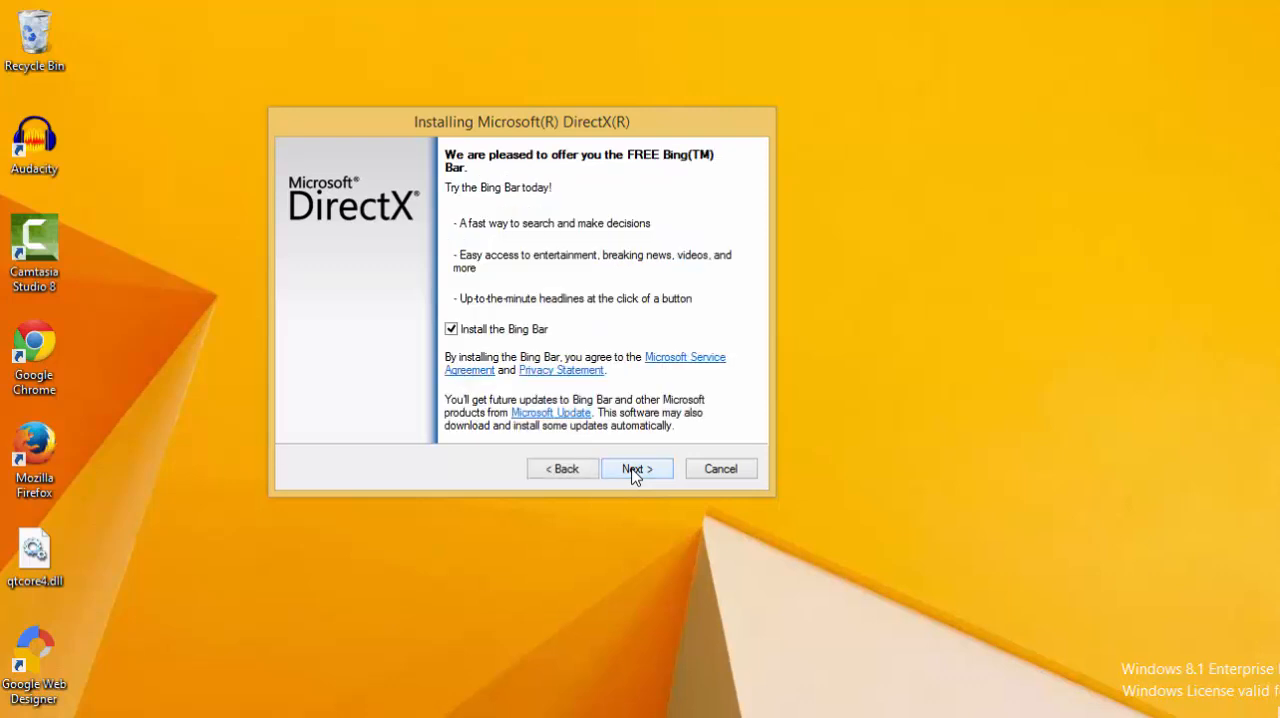
left_click(636, 468)
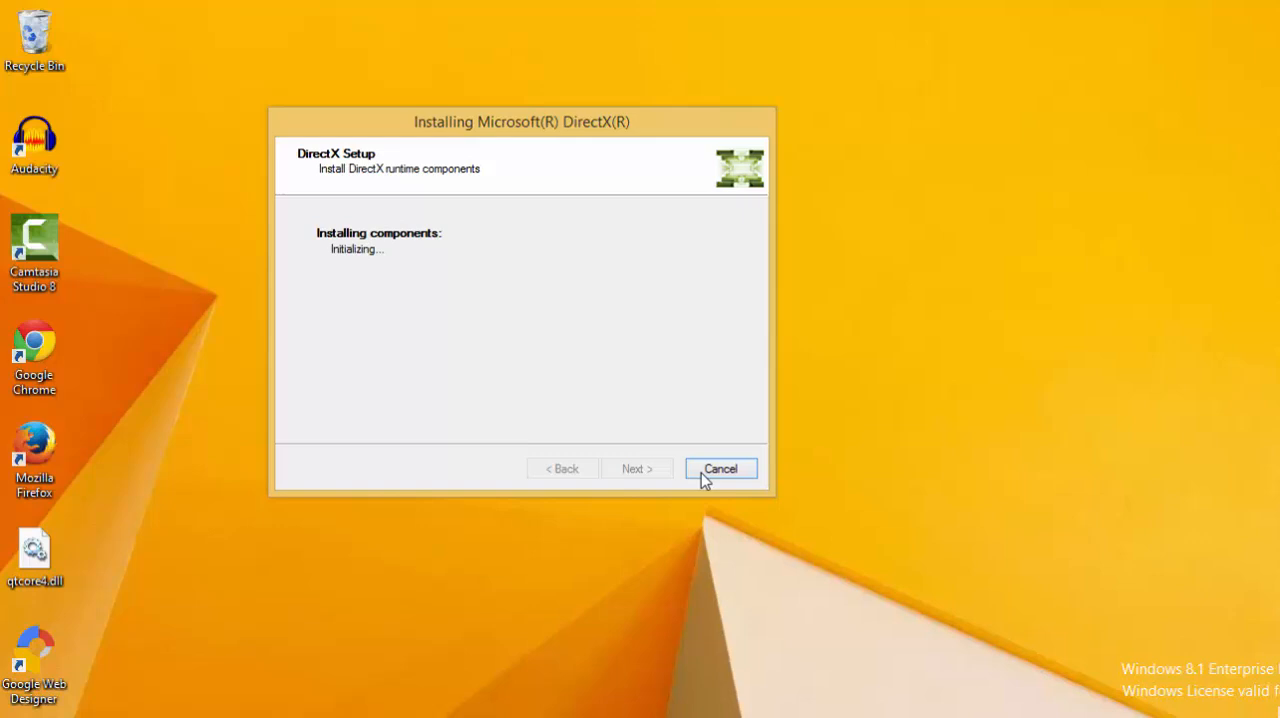
mouse_move(434, 304)
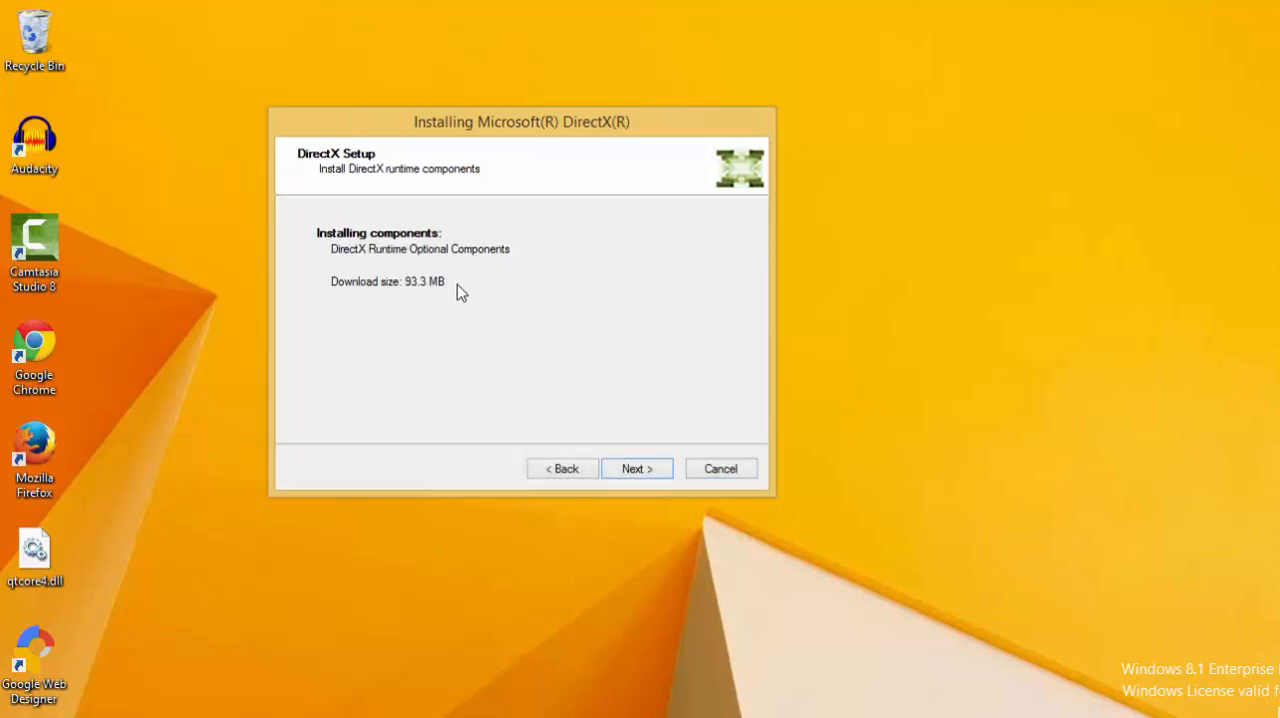
mouse_move(610, 434)
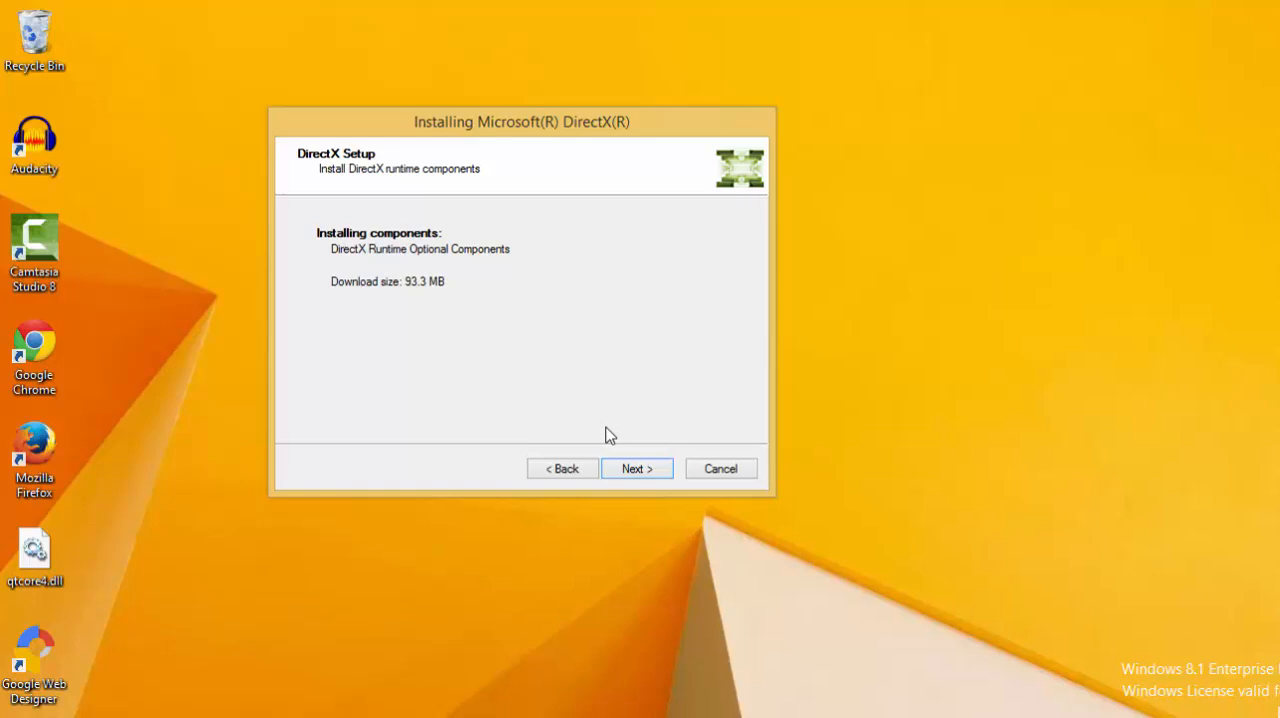
mouse_move(556, 376)
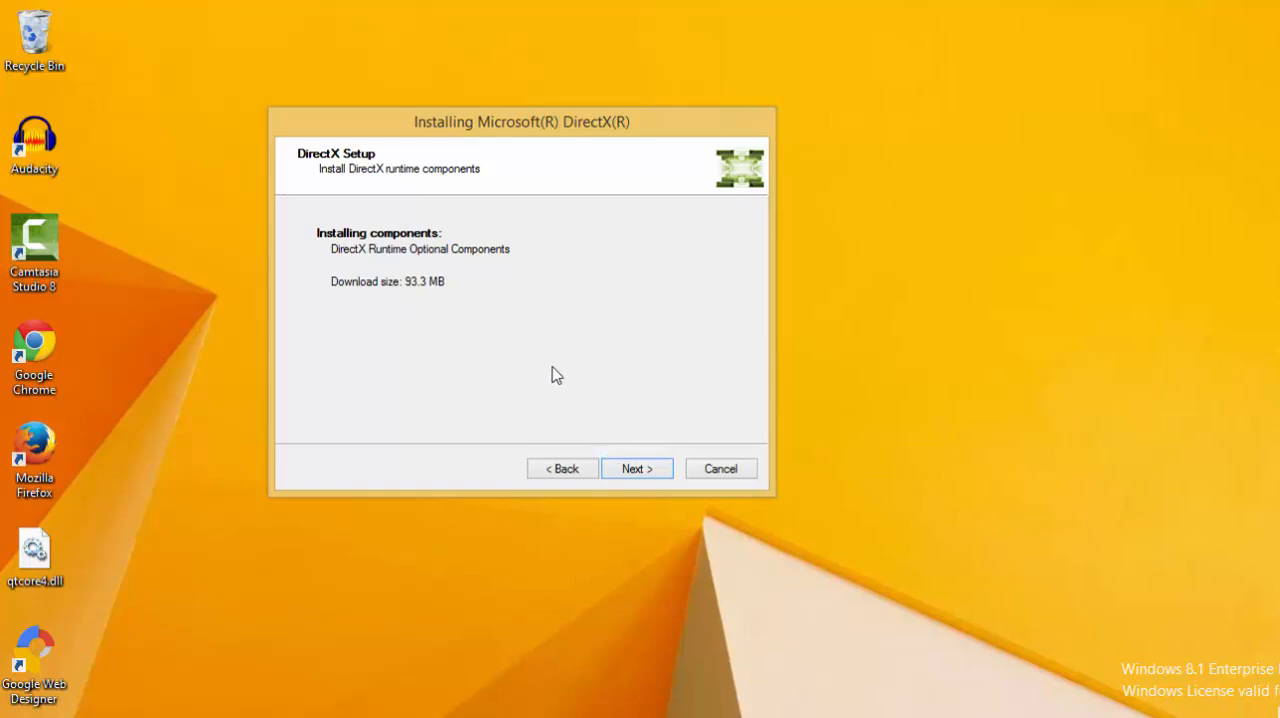
left_click(636, 468)
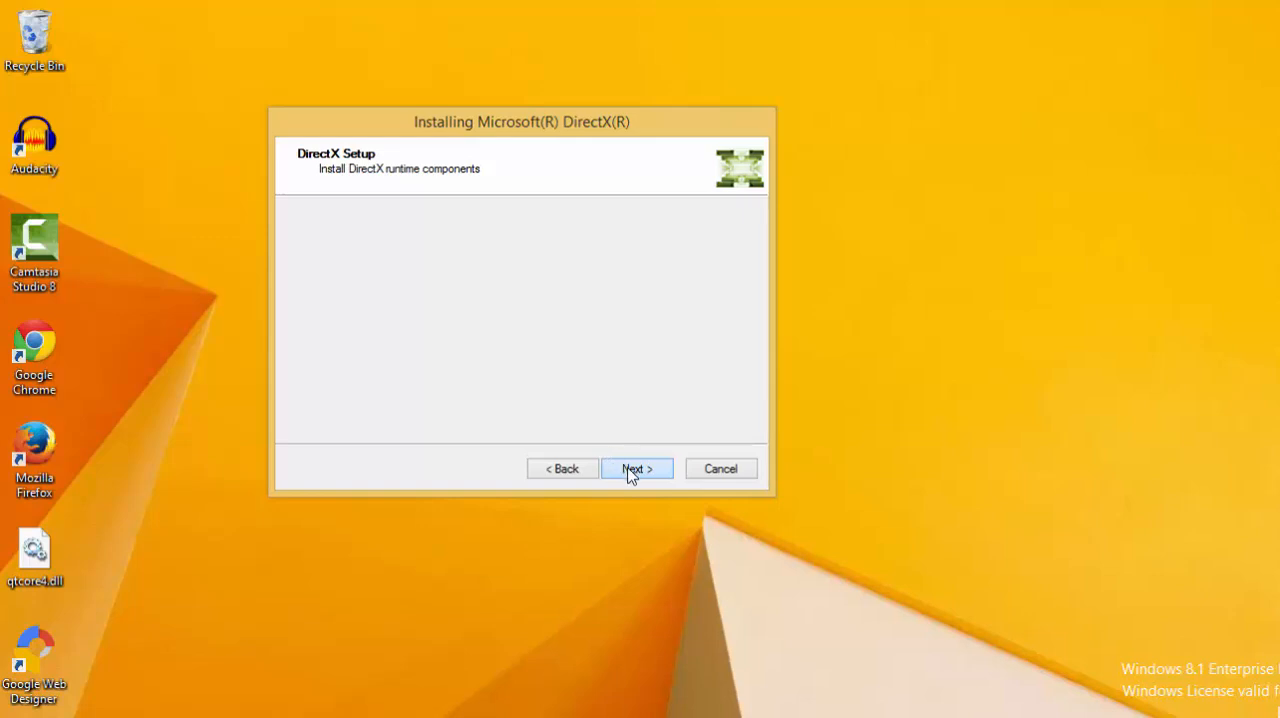
mouse_move(590, 376)
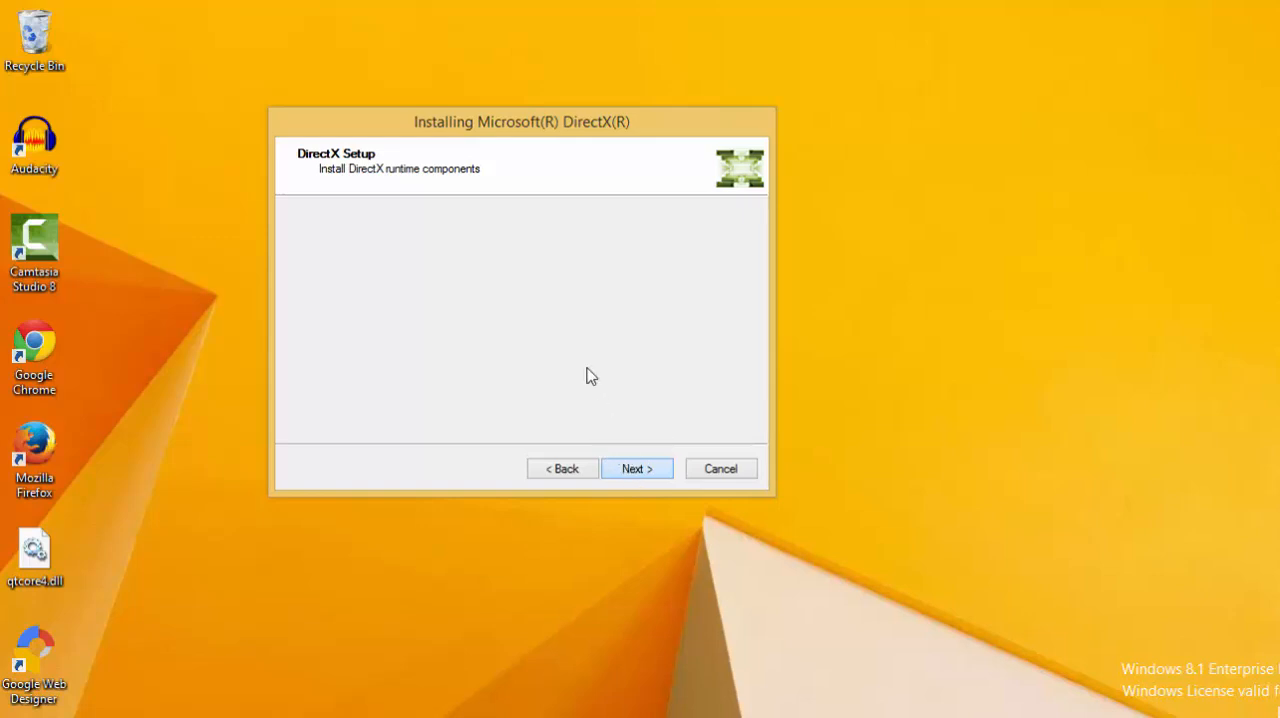
Start installing the optional DirectX runtime components
left_click(636, 468)
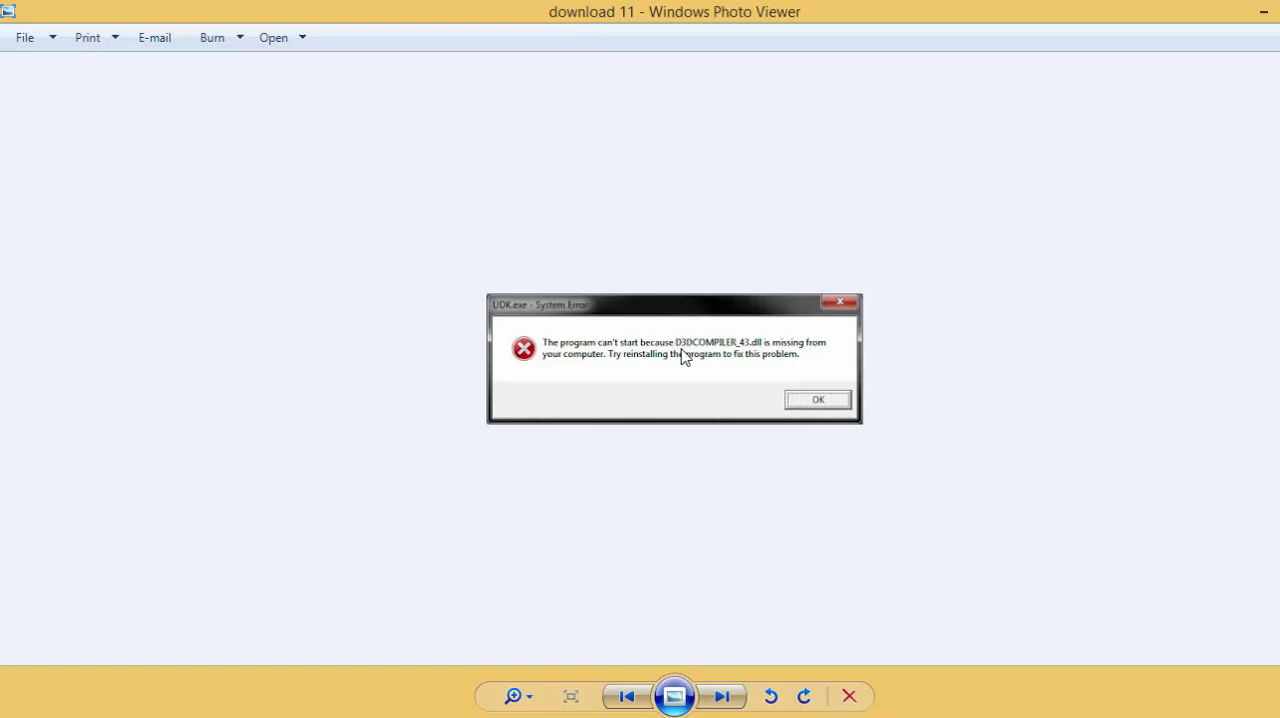
mouse_move(744, 352)
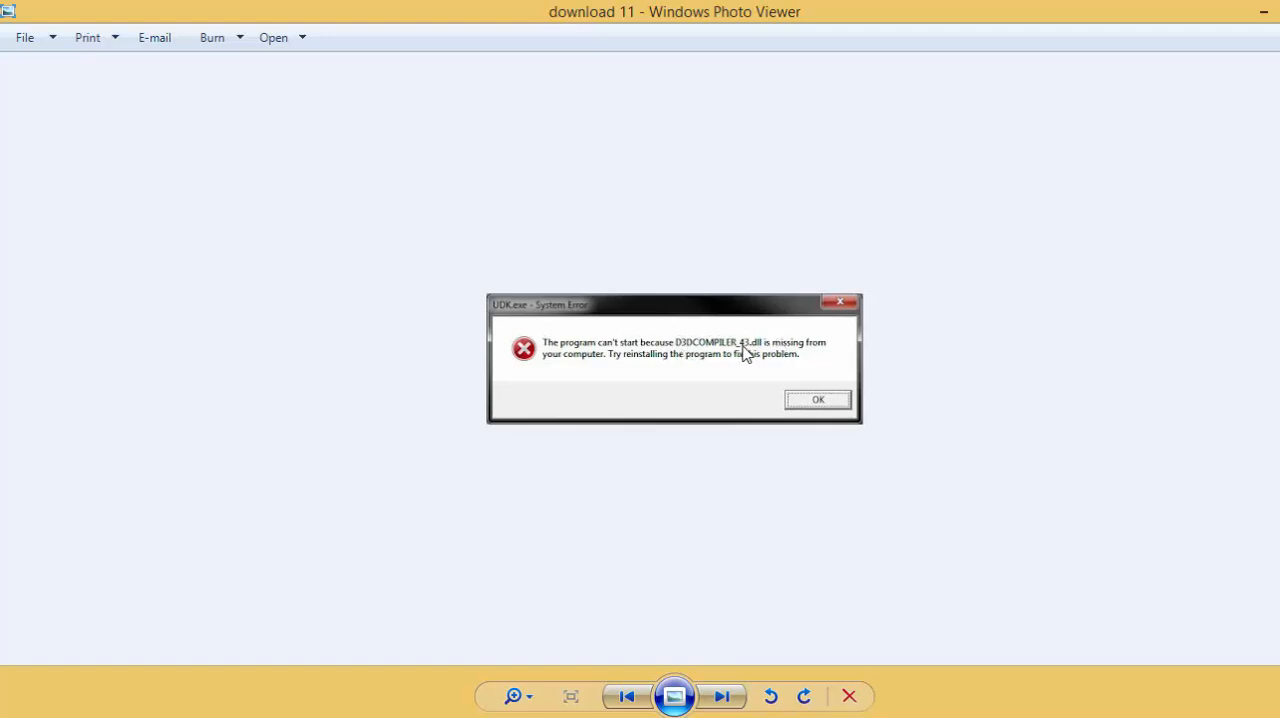
left_click(816, 400)
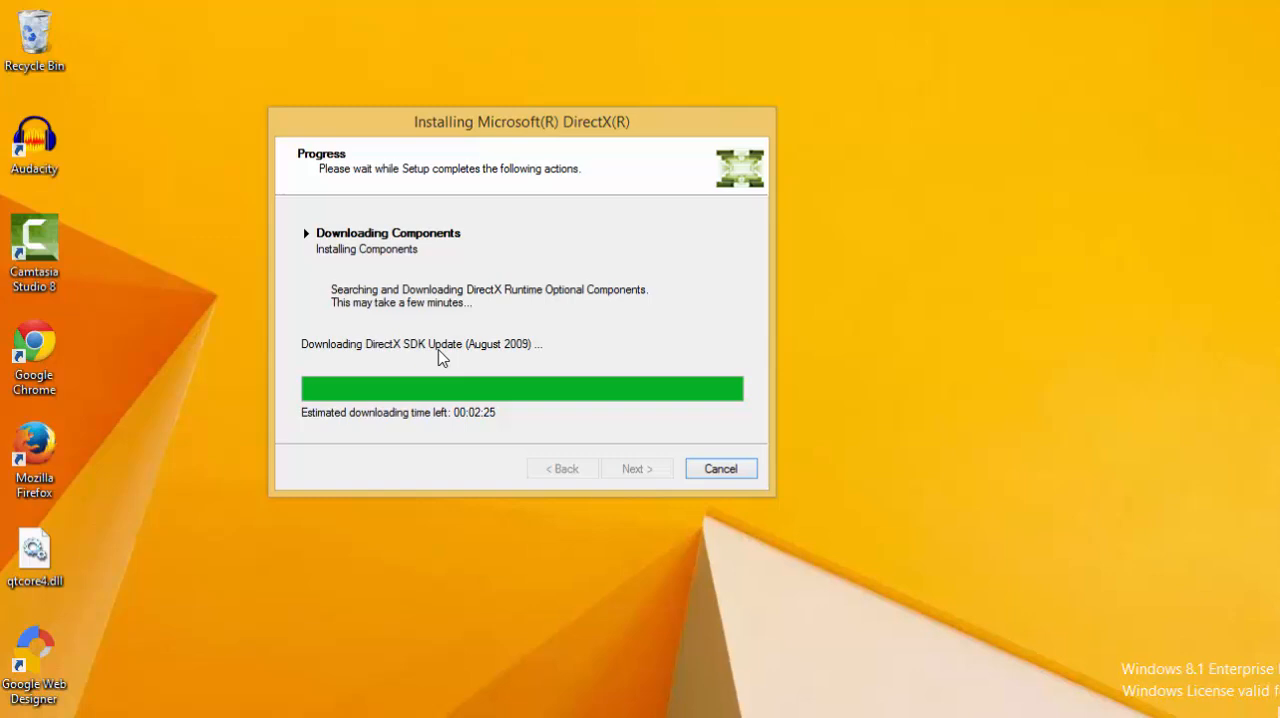
mouse_move(362, 676)
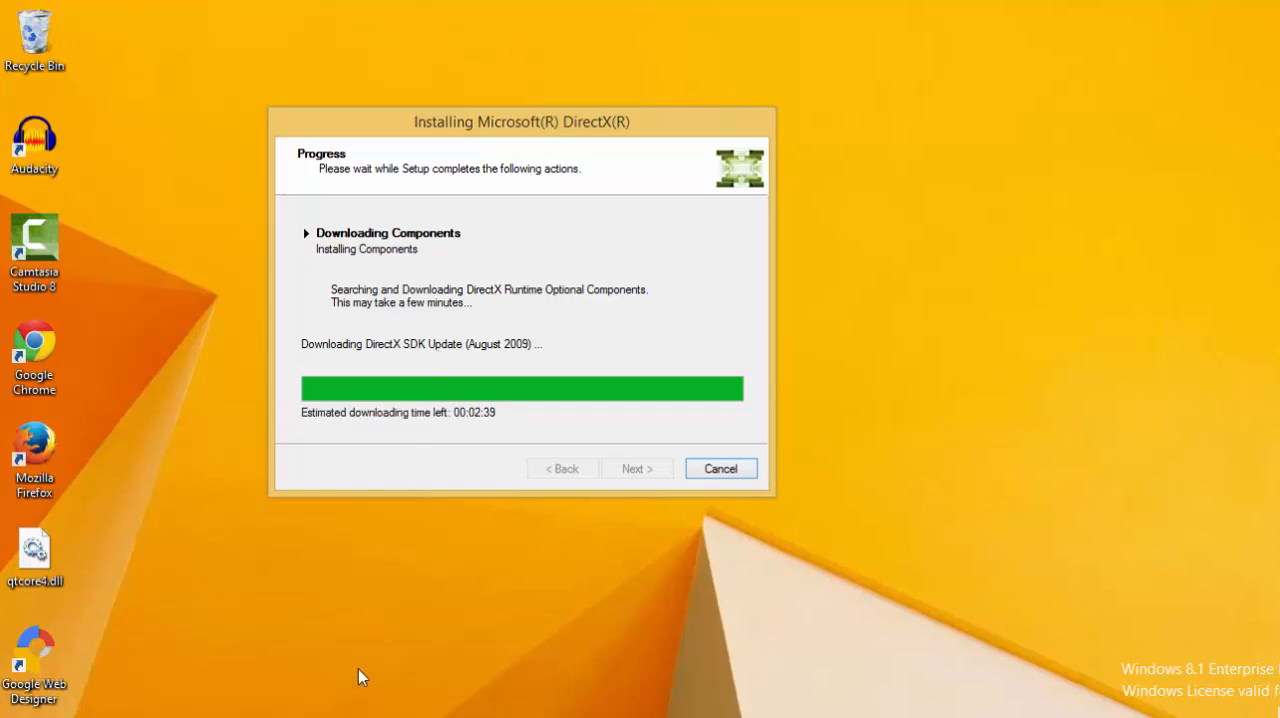
mouse_move(504, 220)
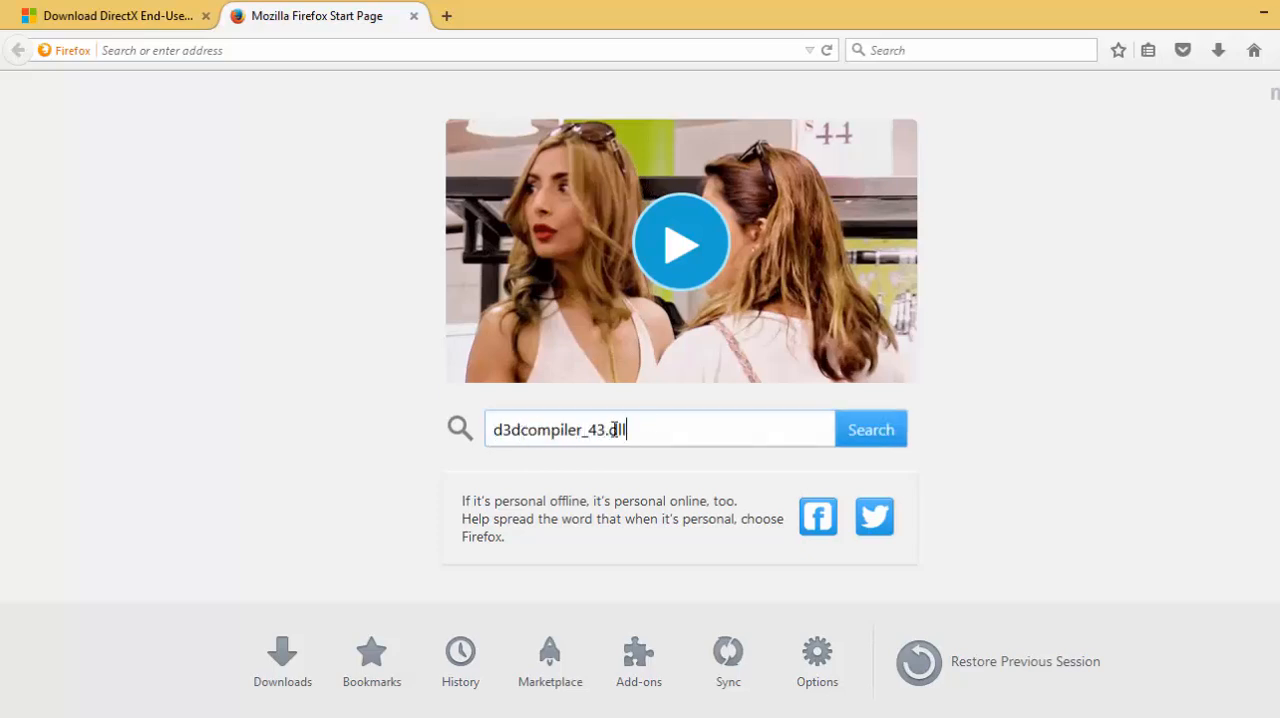
Search for d3dcompiler_43.dll and choose the DLL-files.com download result
left_click(870, 428)
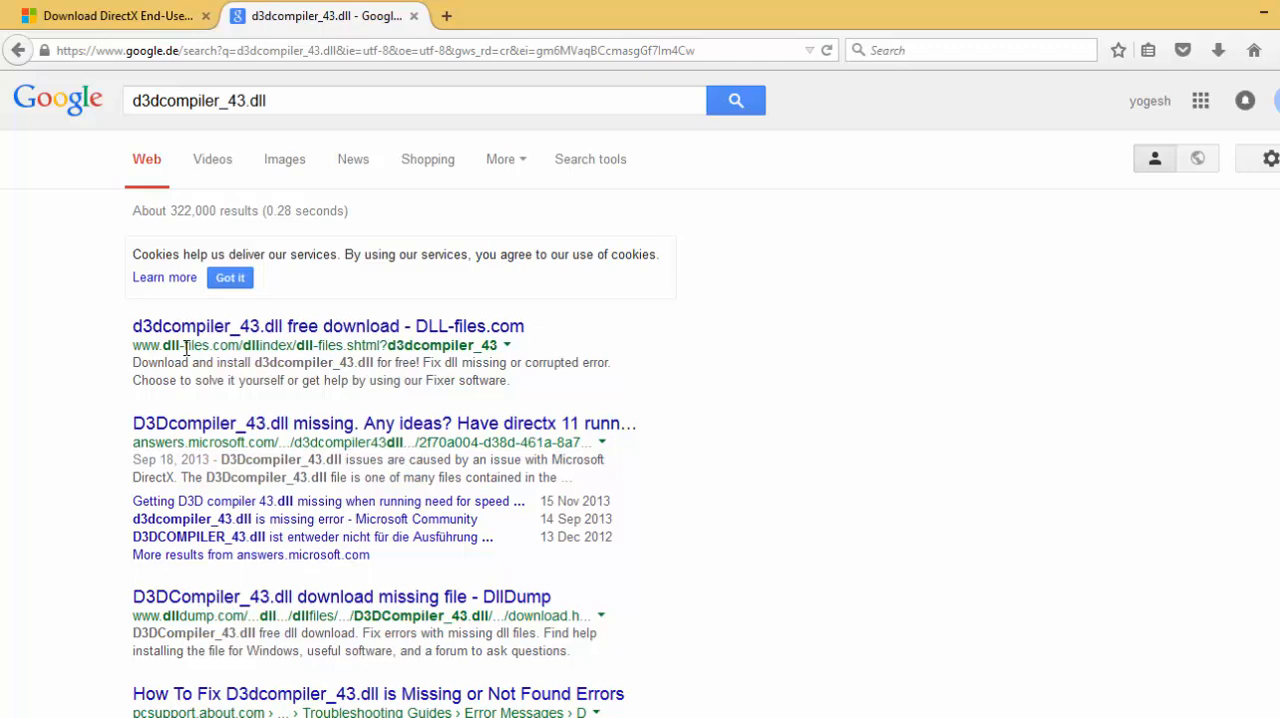
left_click(328, 326)
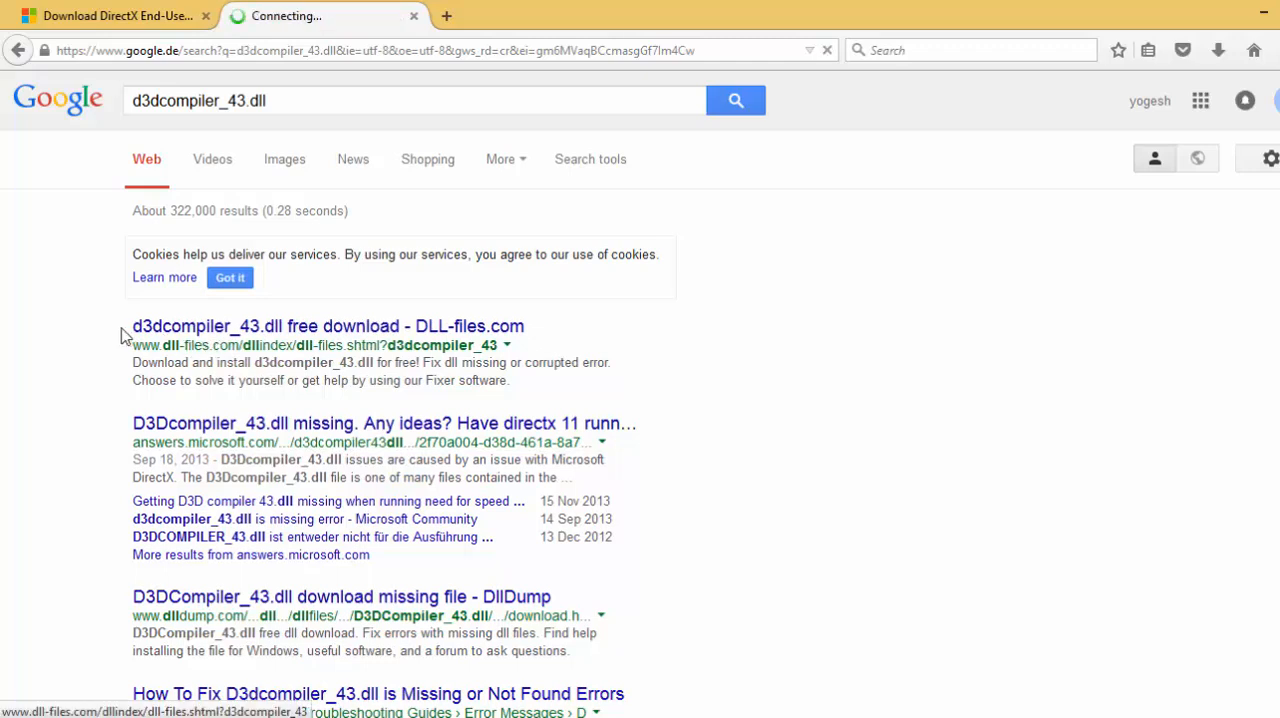
left_click(328, 326)
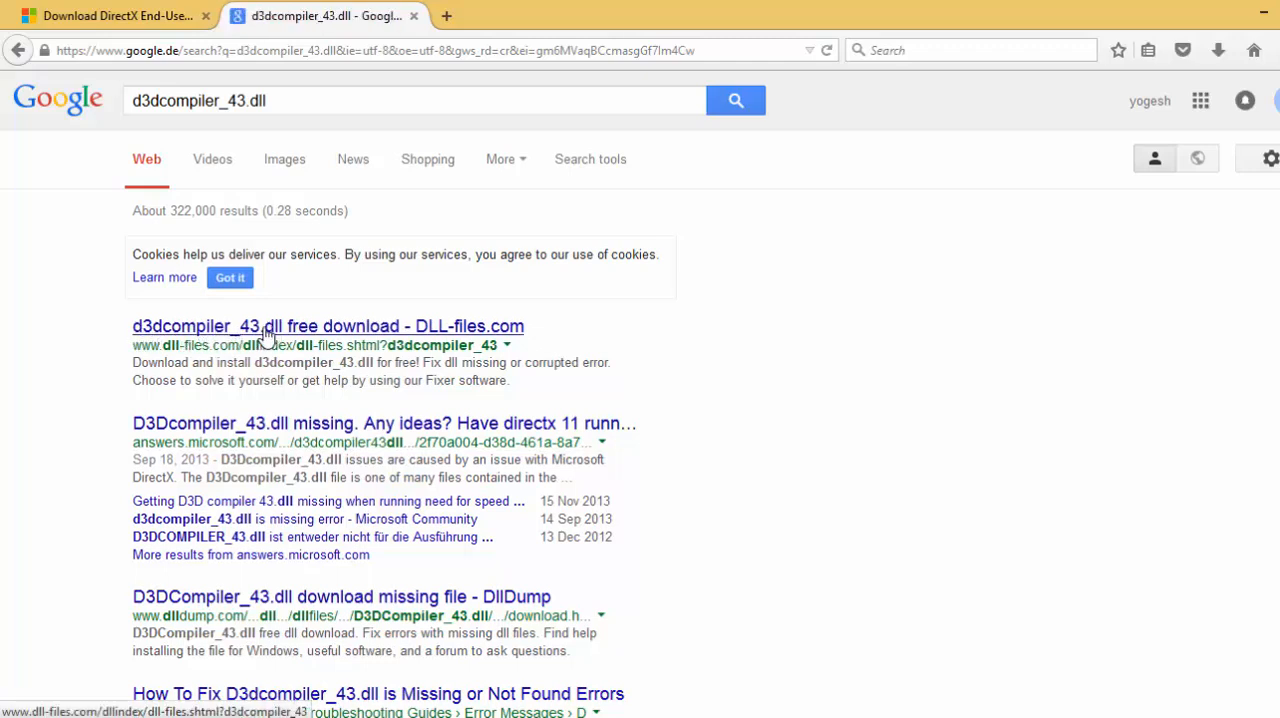
Choose Download ZIP-File, expand the d3dcompiler_43.dll versions and download the chosen bit version
left_click(328, 326)
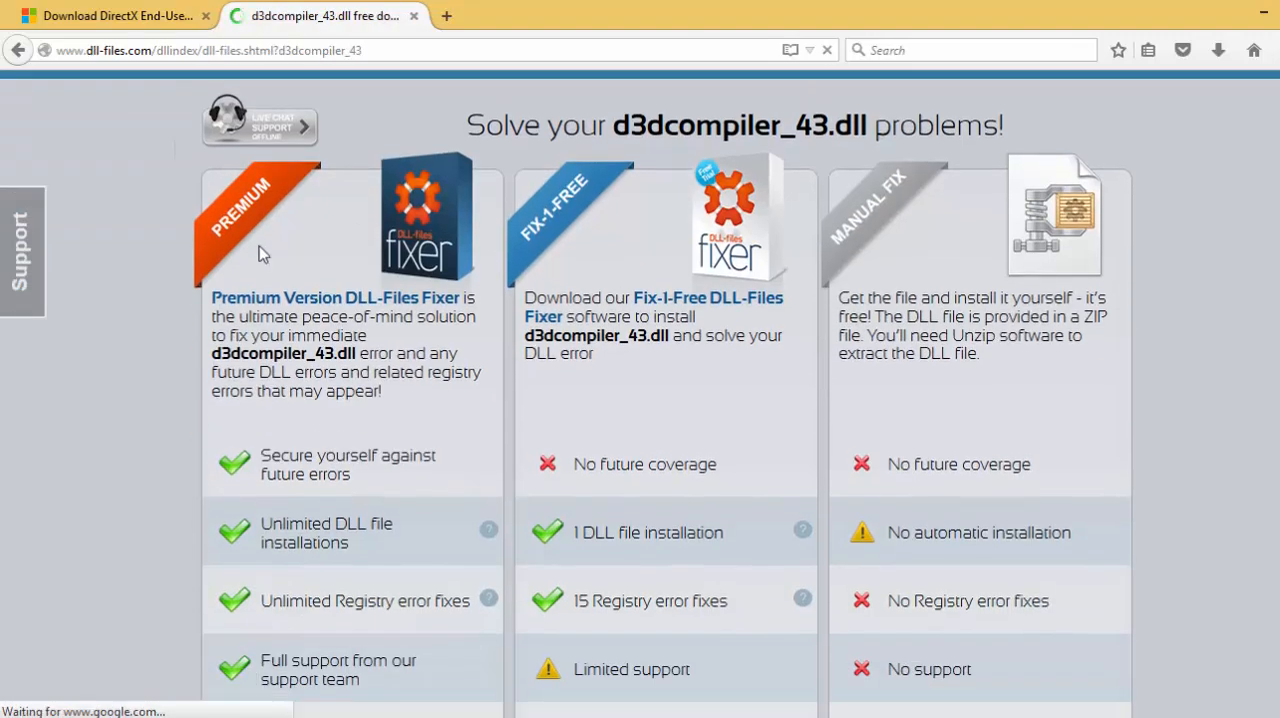
scroll("down", 3)
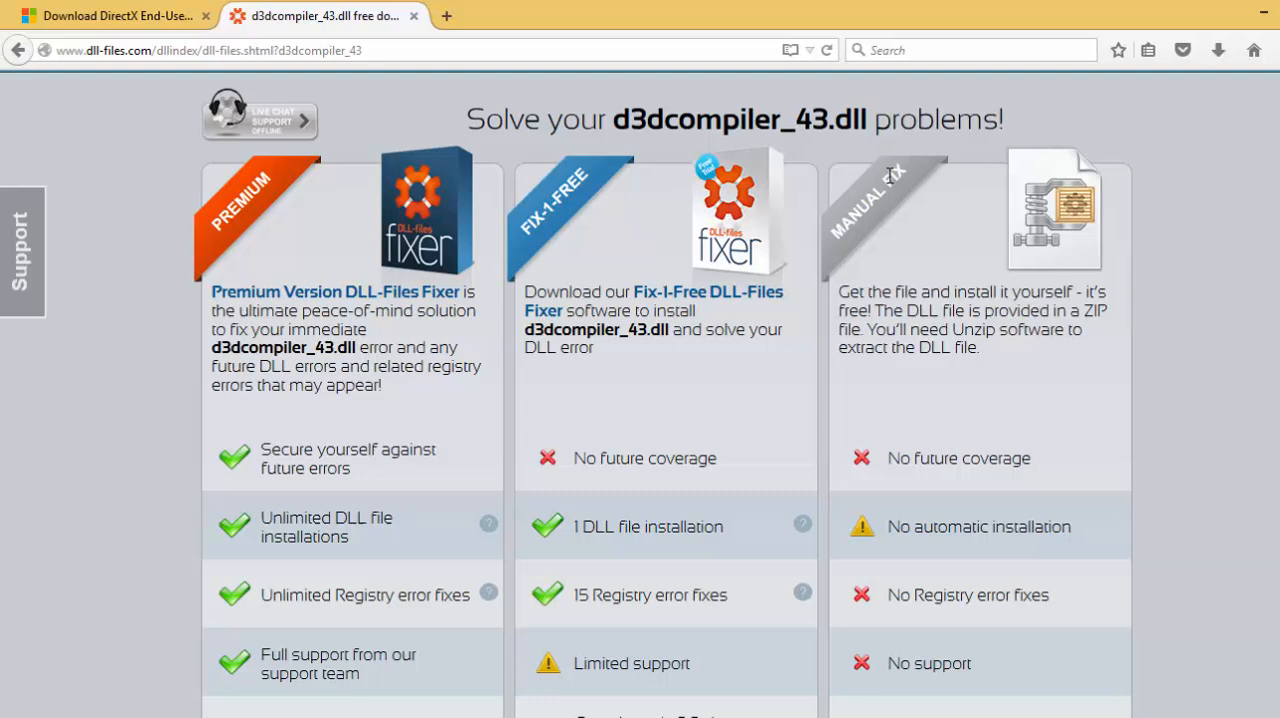
scroll("down", 3)
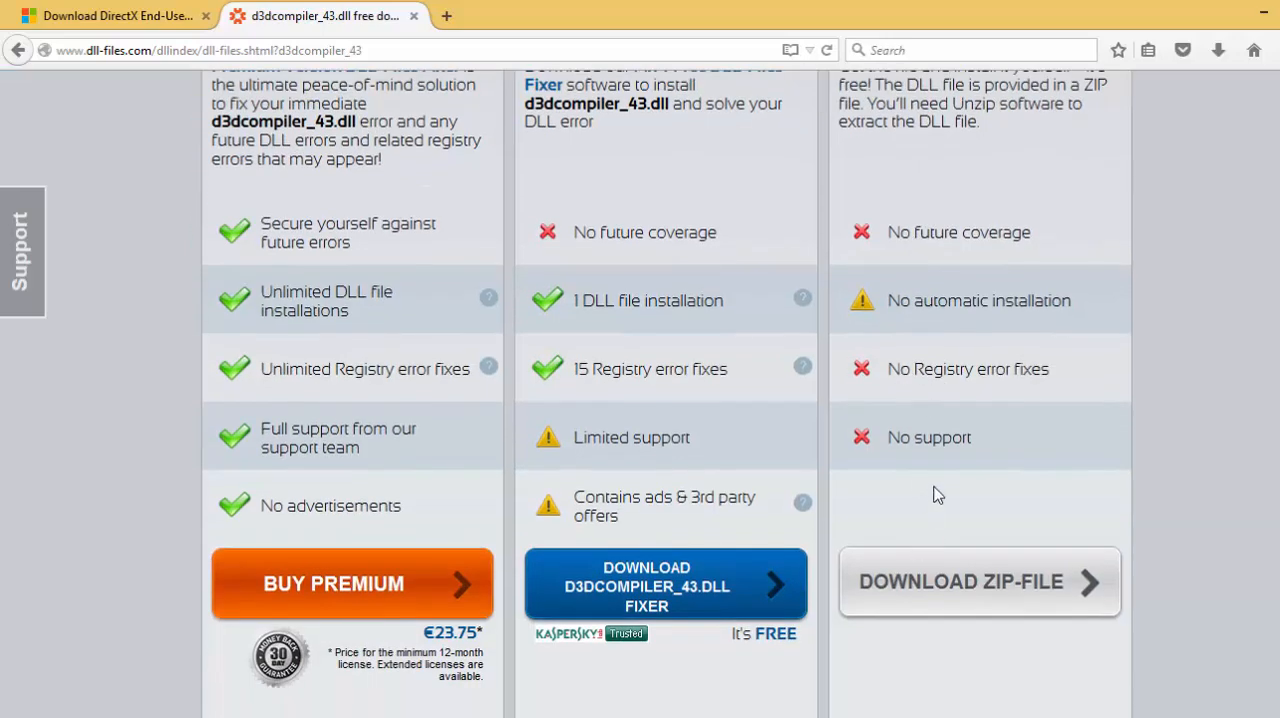
scroll("down", 3)
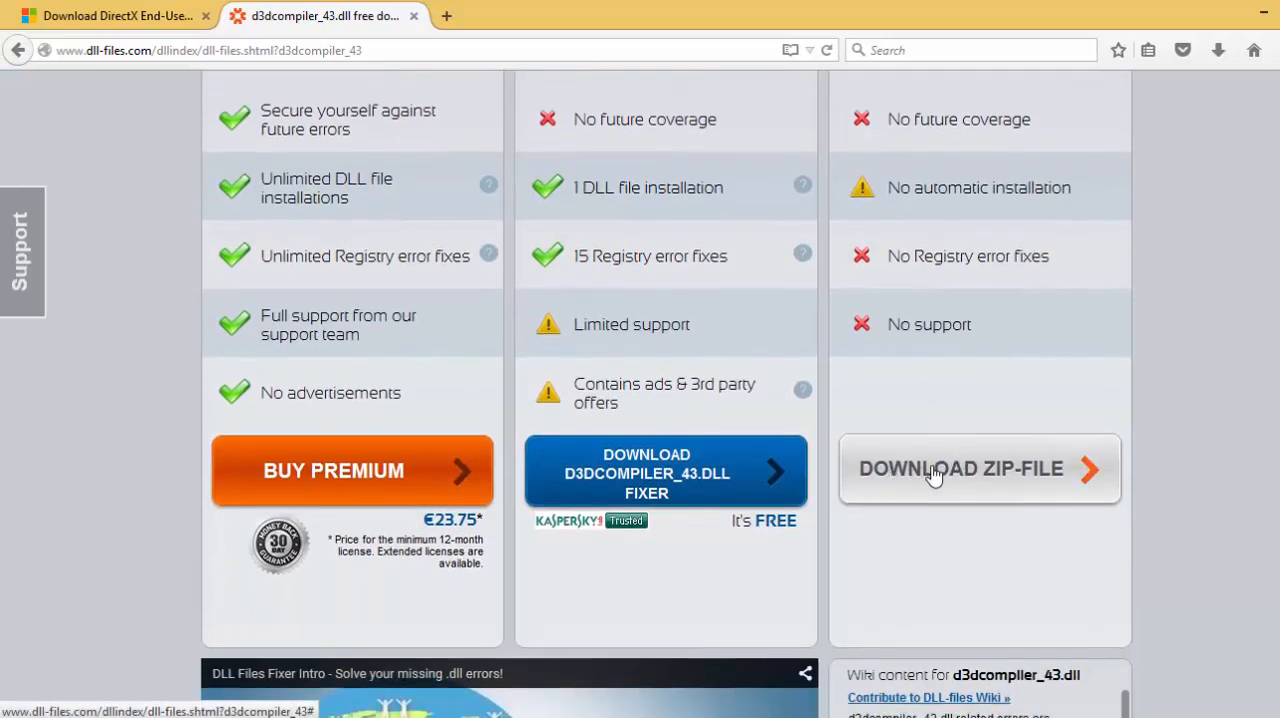
left_click(960, 468)
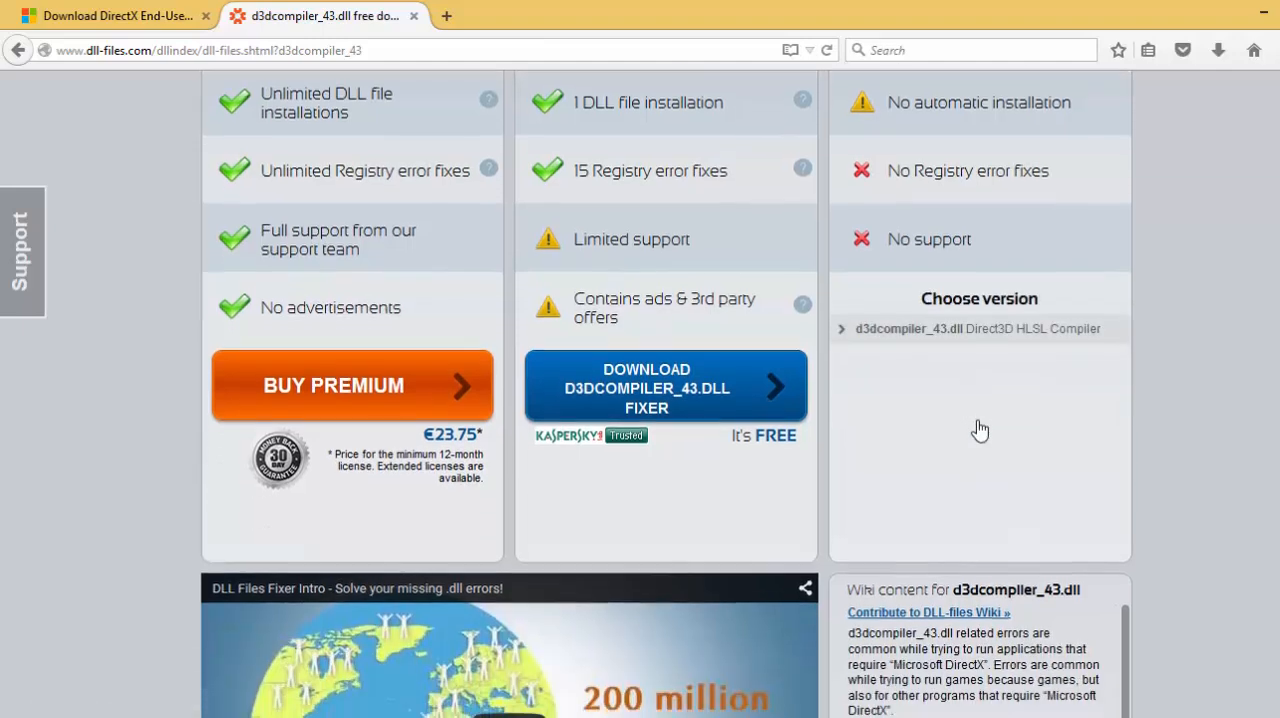
left_click(976, 328)
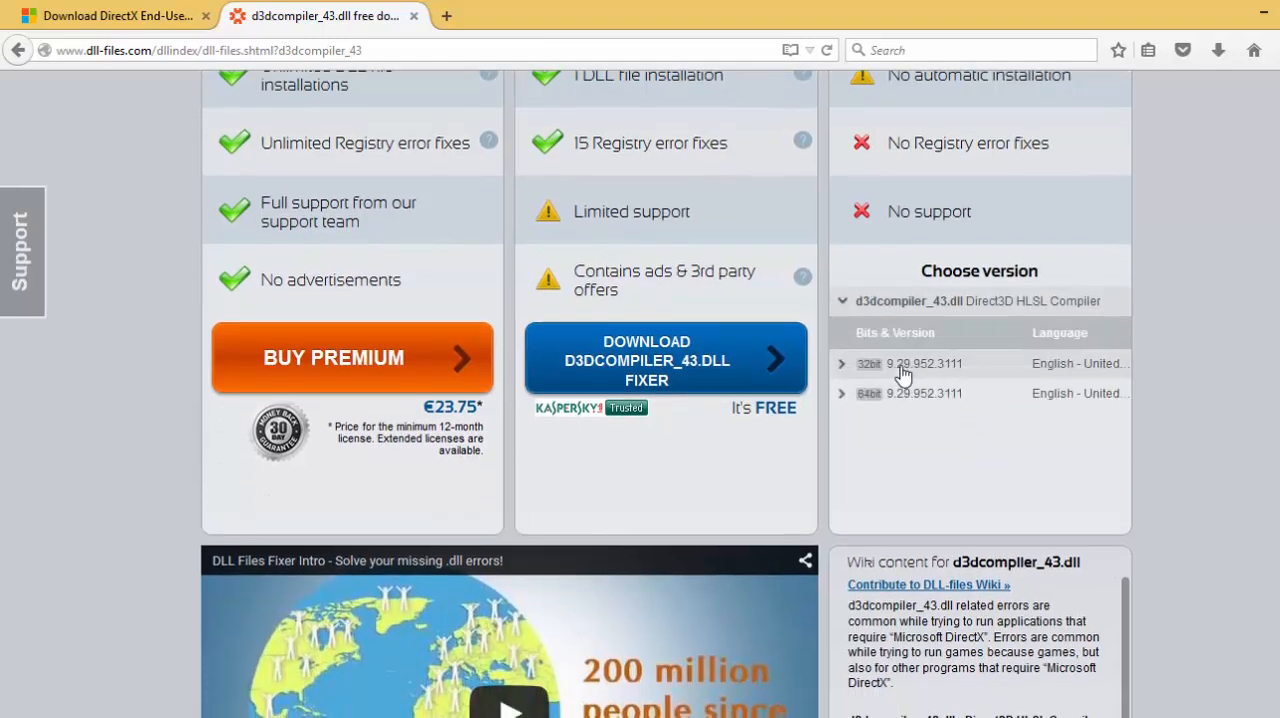
mouse_move(904, 388)
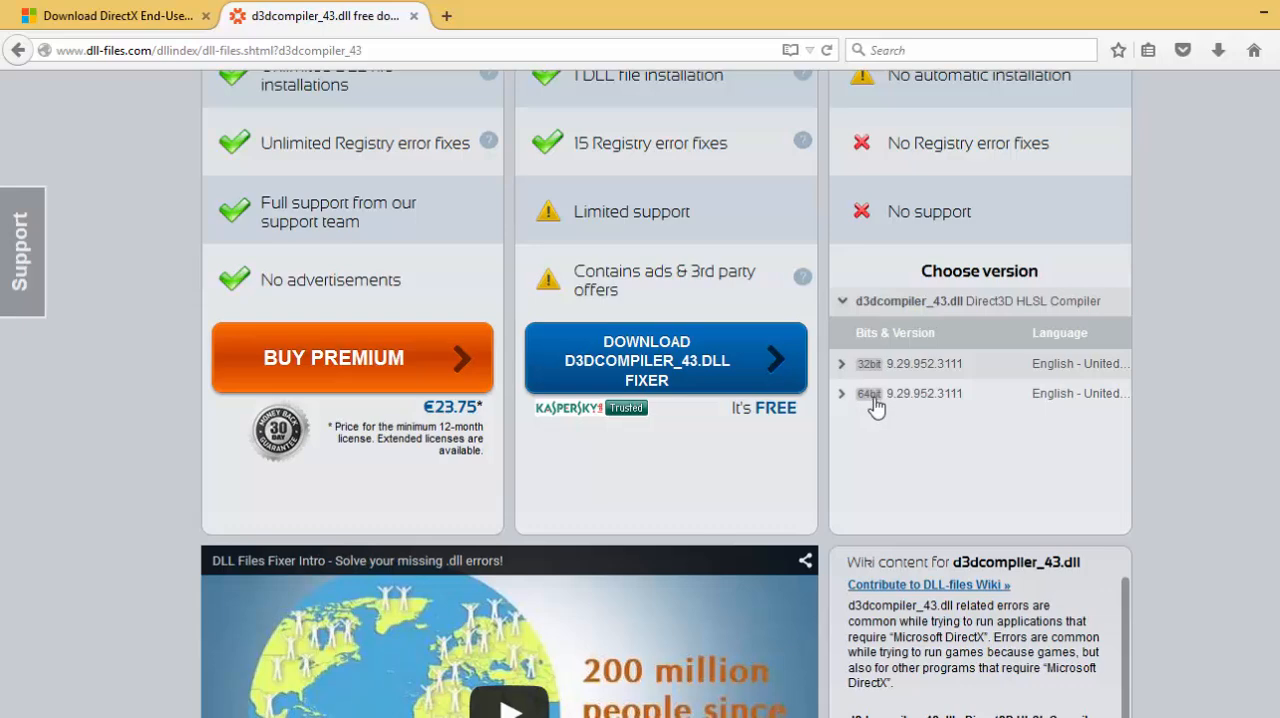
mouse_move(878, 370)
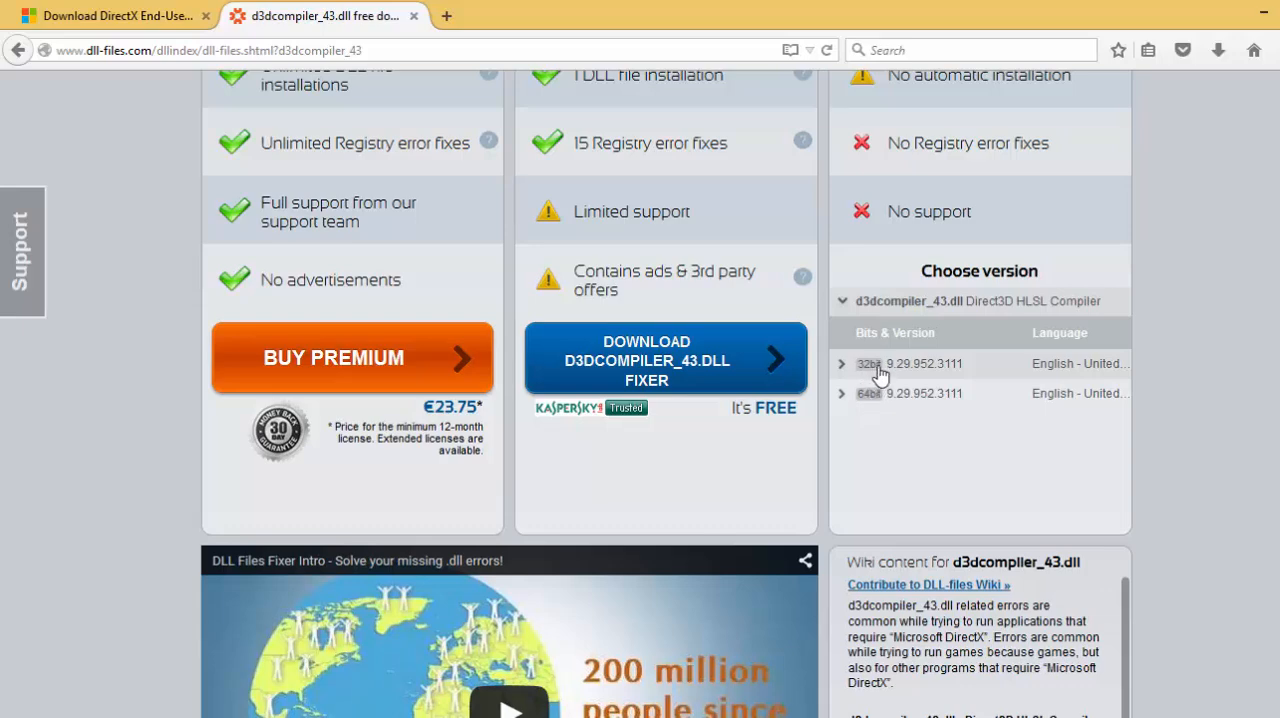
left_click(868, 392)
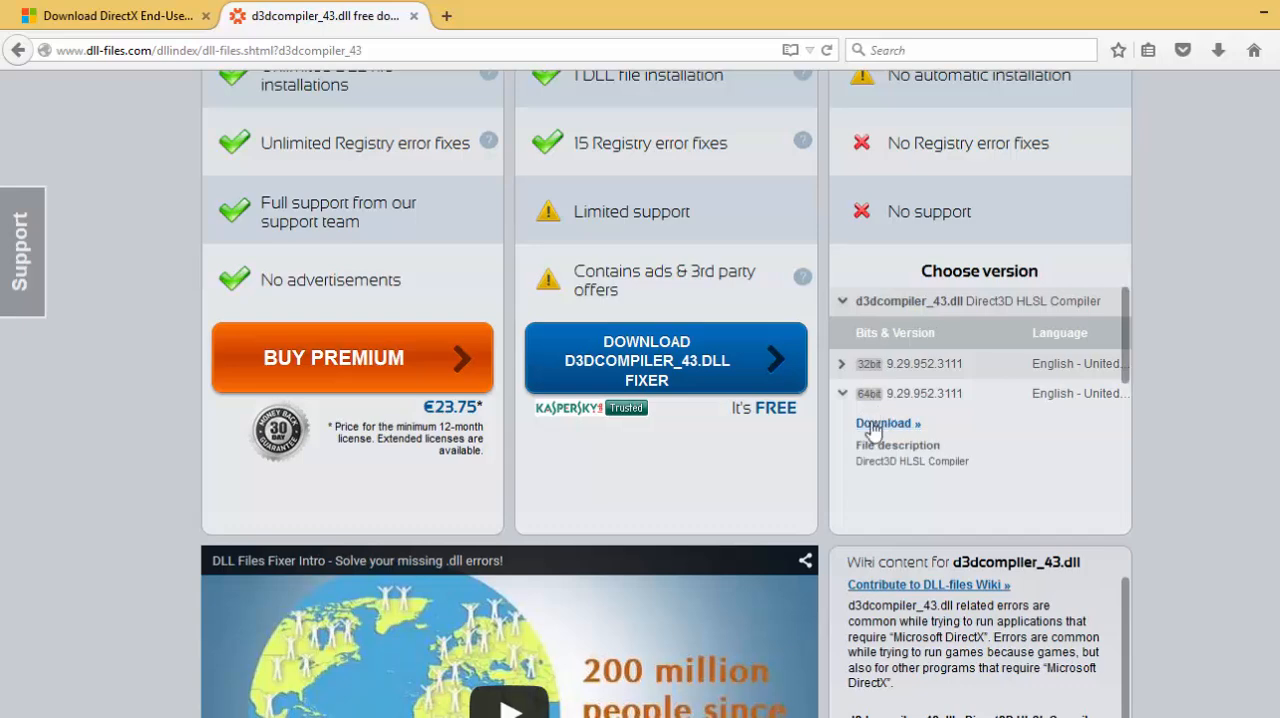
left_click(884, 424)
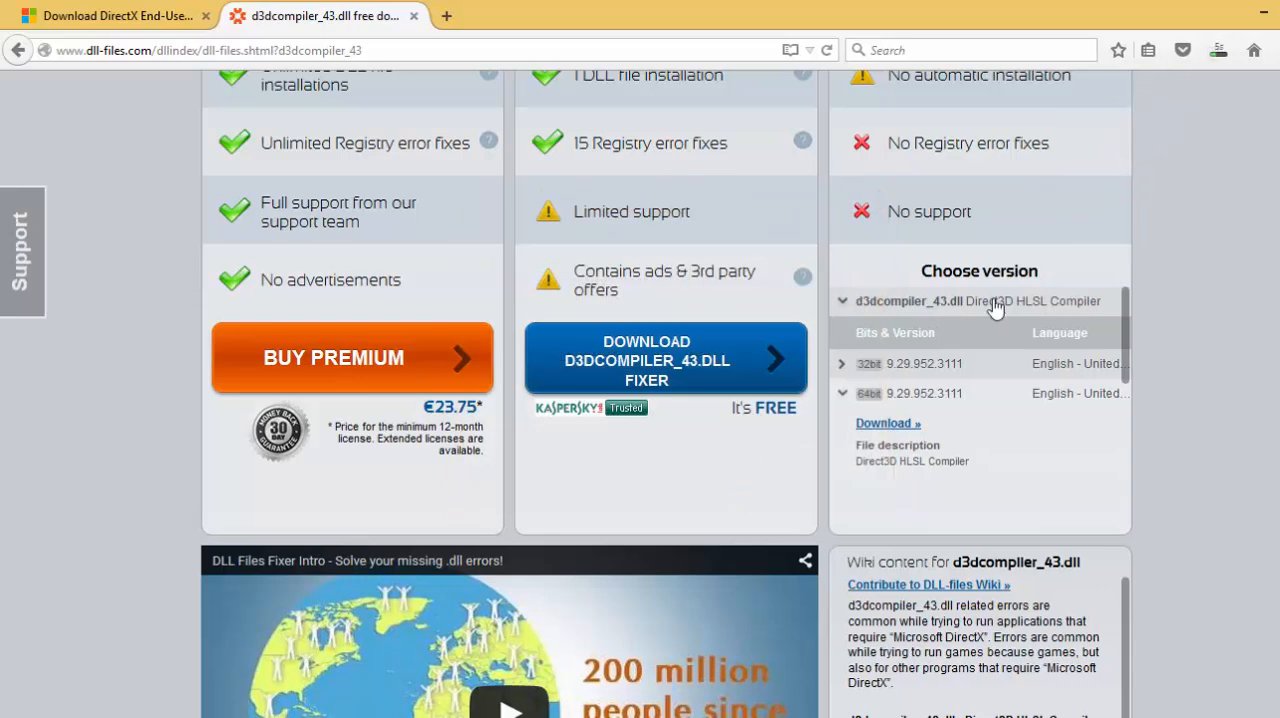
mouse_move(1262, 12)
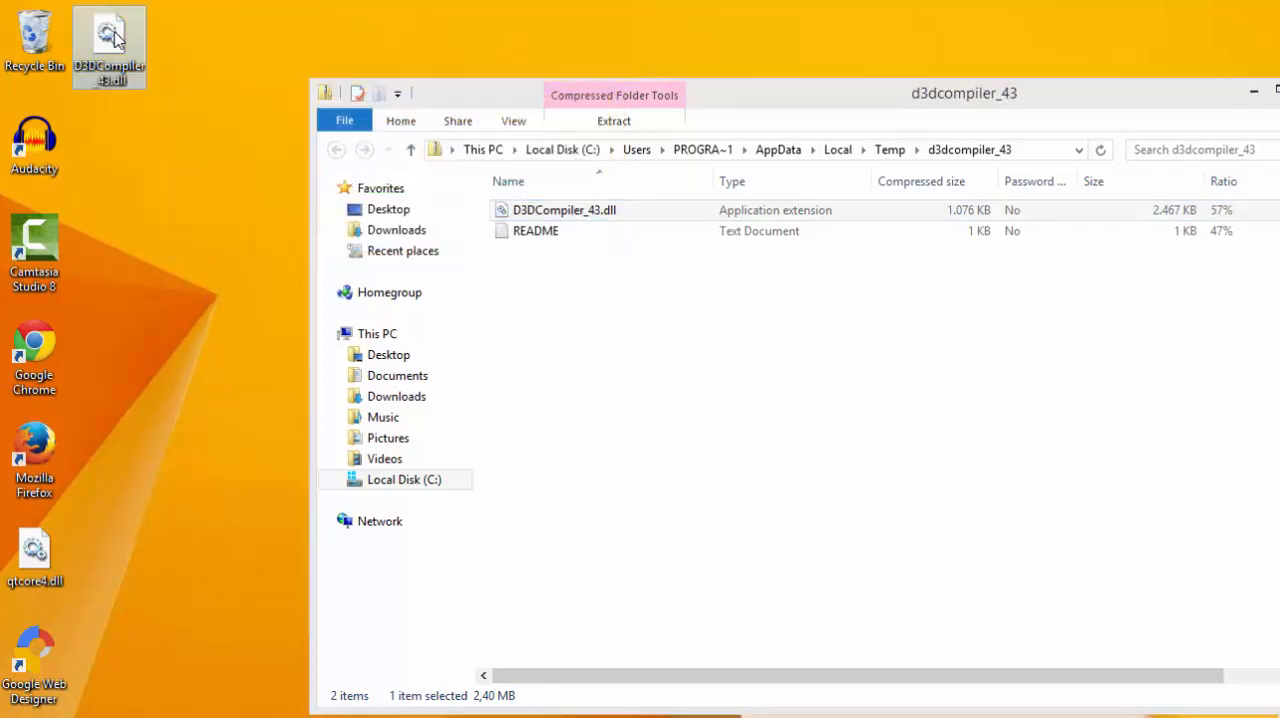
Copy the D3DCompiler_43.dll file from the desktop
right_click(108, 40)
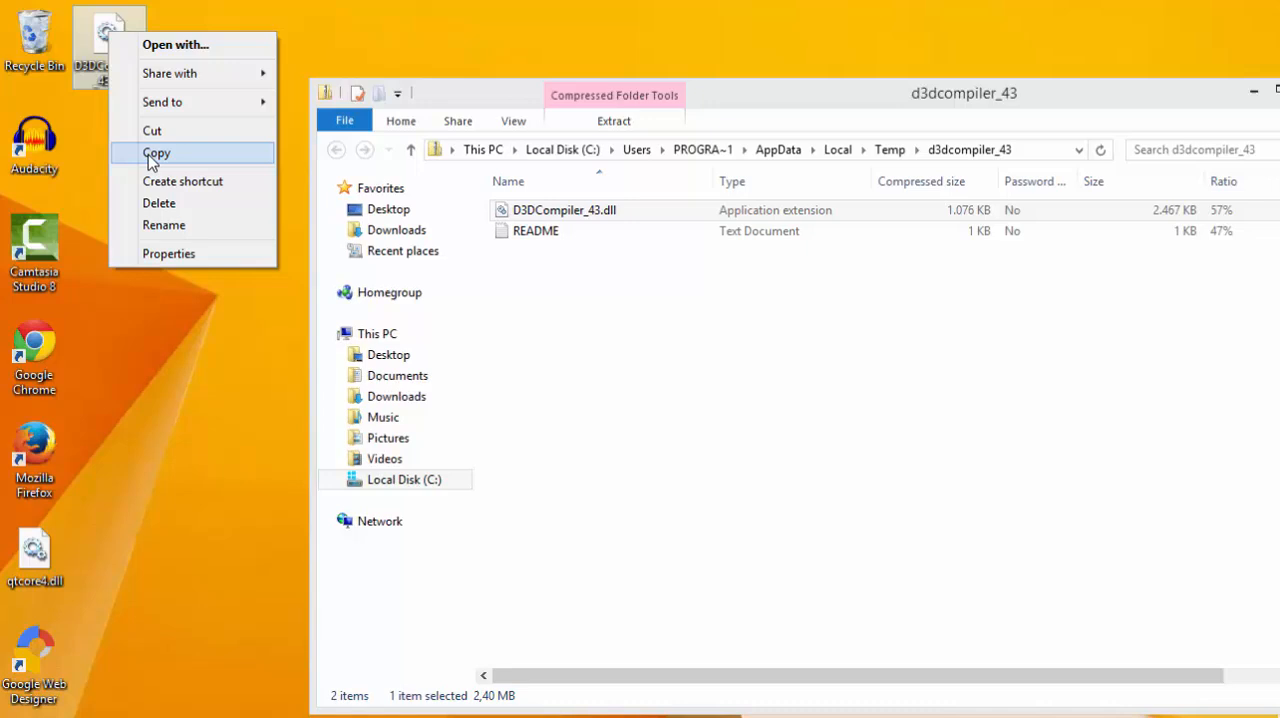
left_click(156, 152)
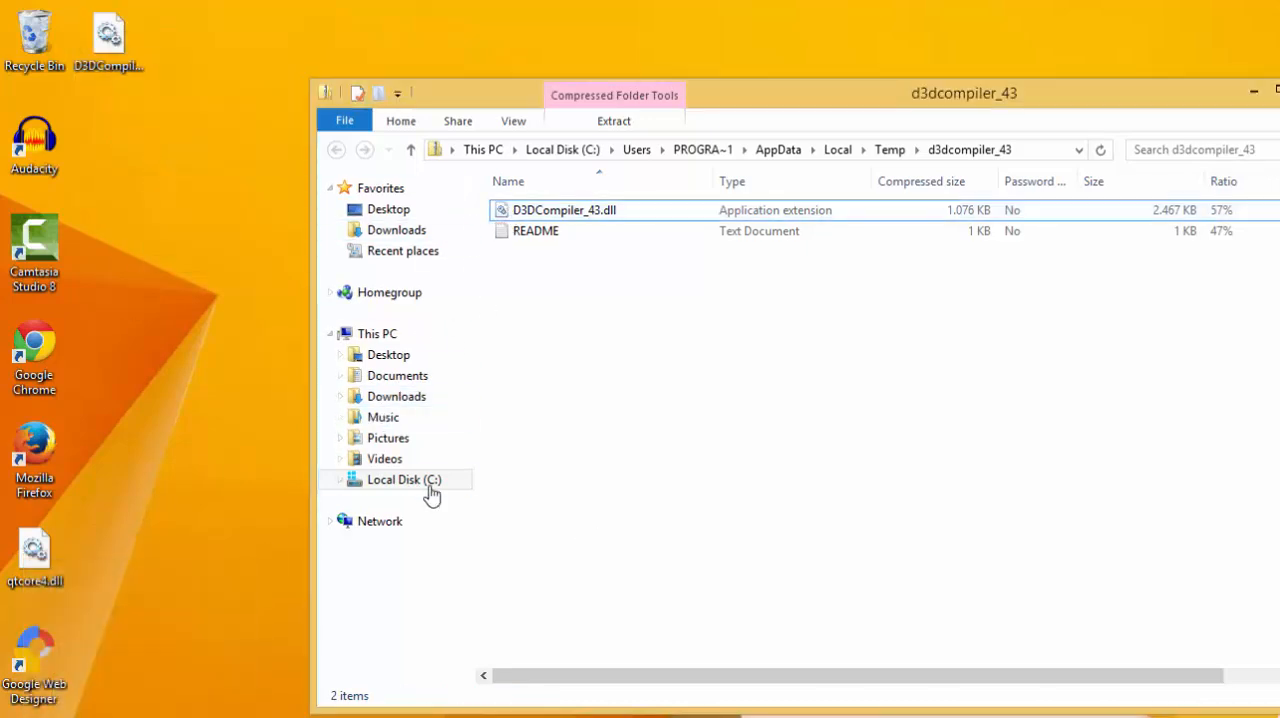
Paste D3DCompiler_43.dll into C:\Windows\System32, approving administrator permission
left_click(404, 480)
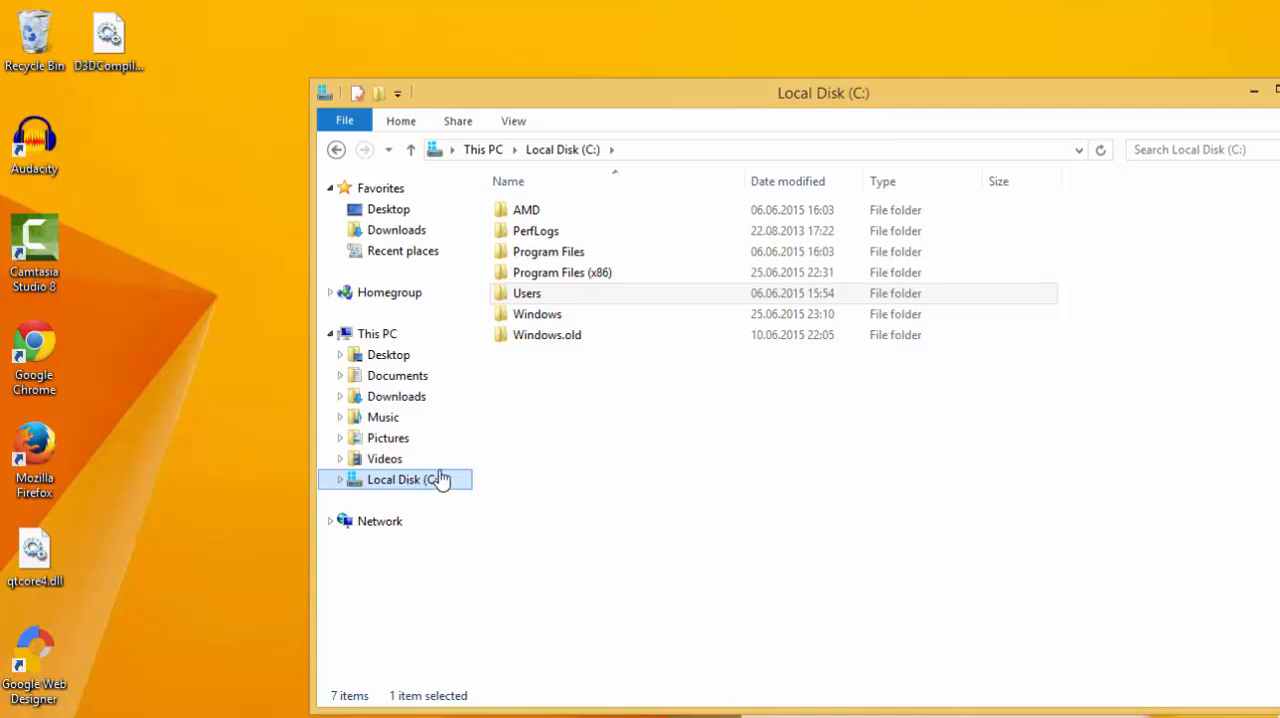
left_click(536, 314)
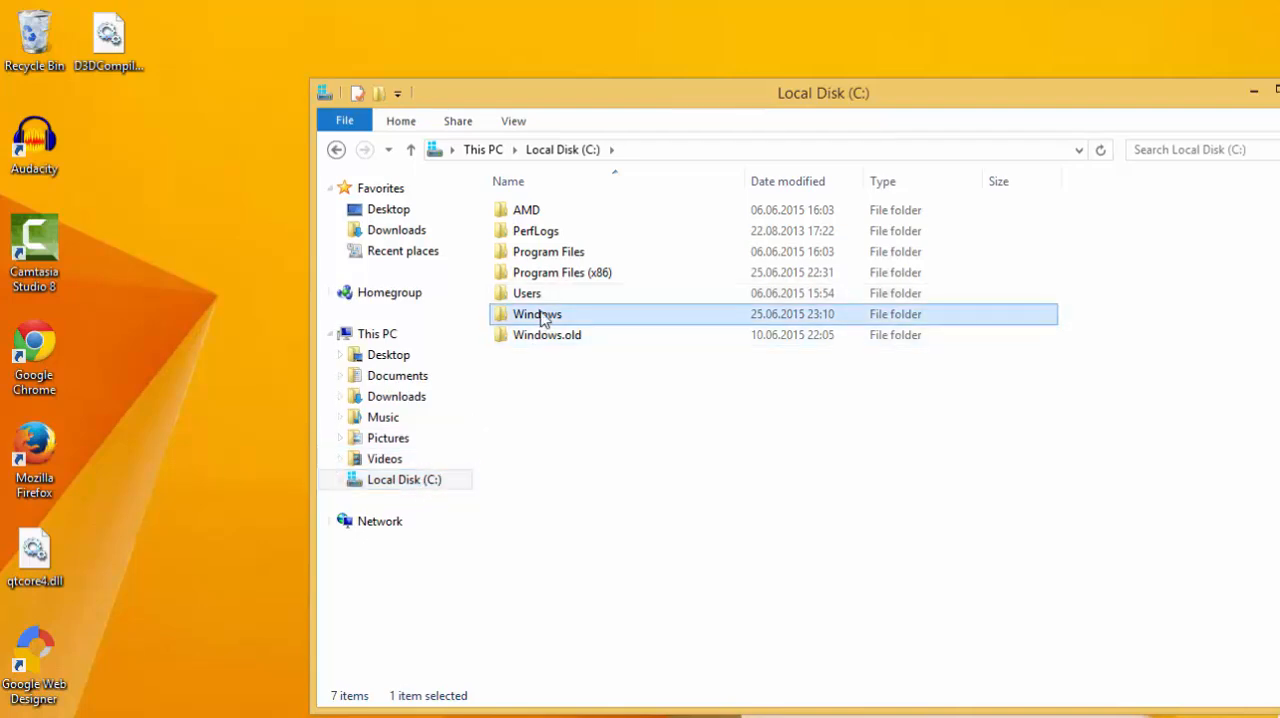
double_click(538, 312)
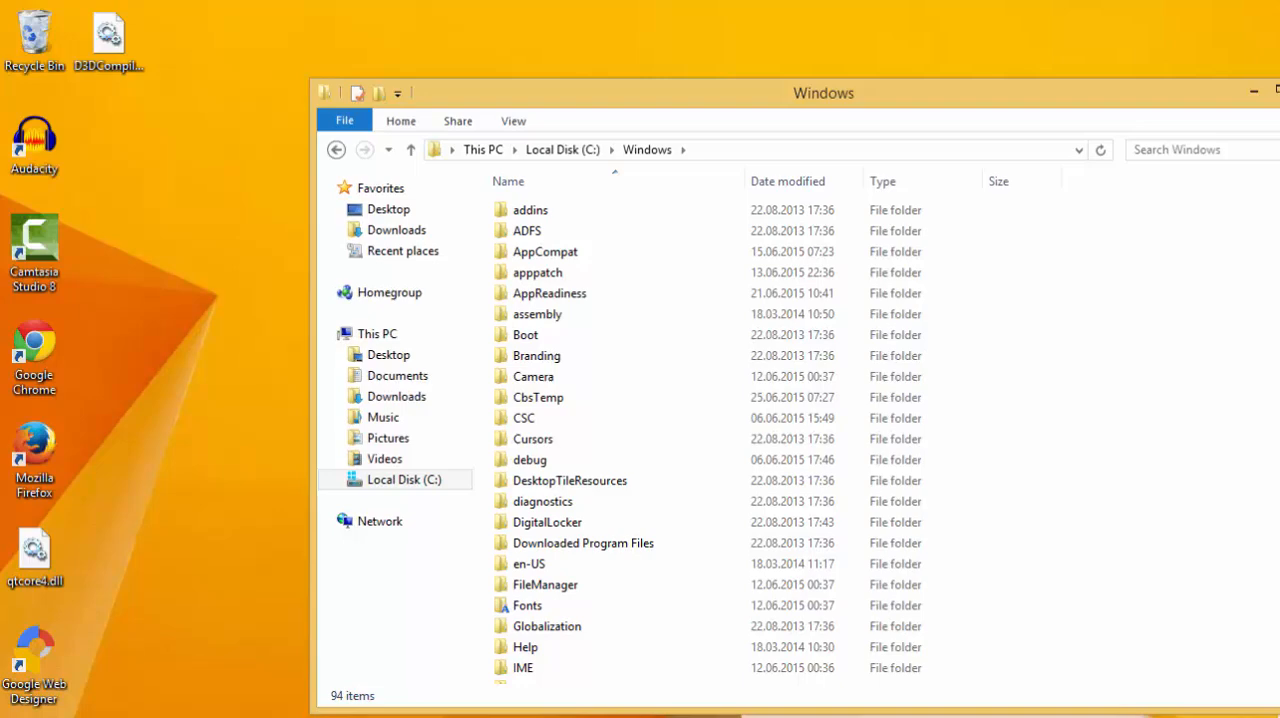
scroll("down", 3)
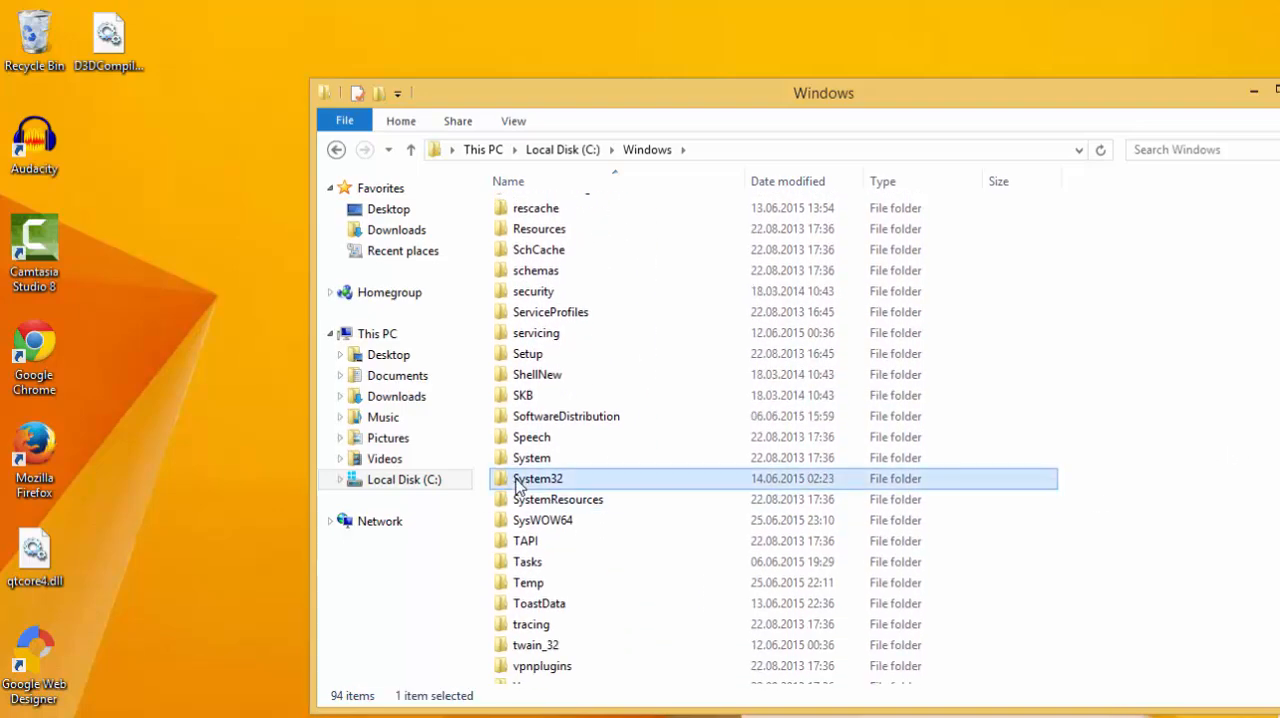
double_click(536, 478)
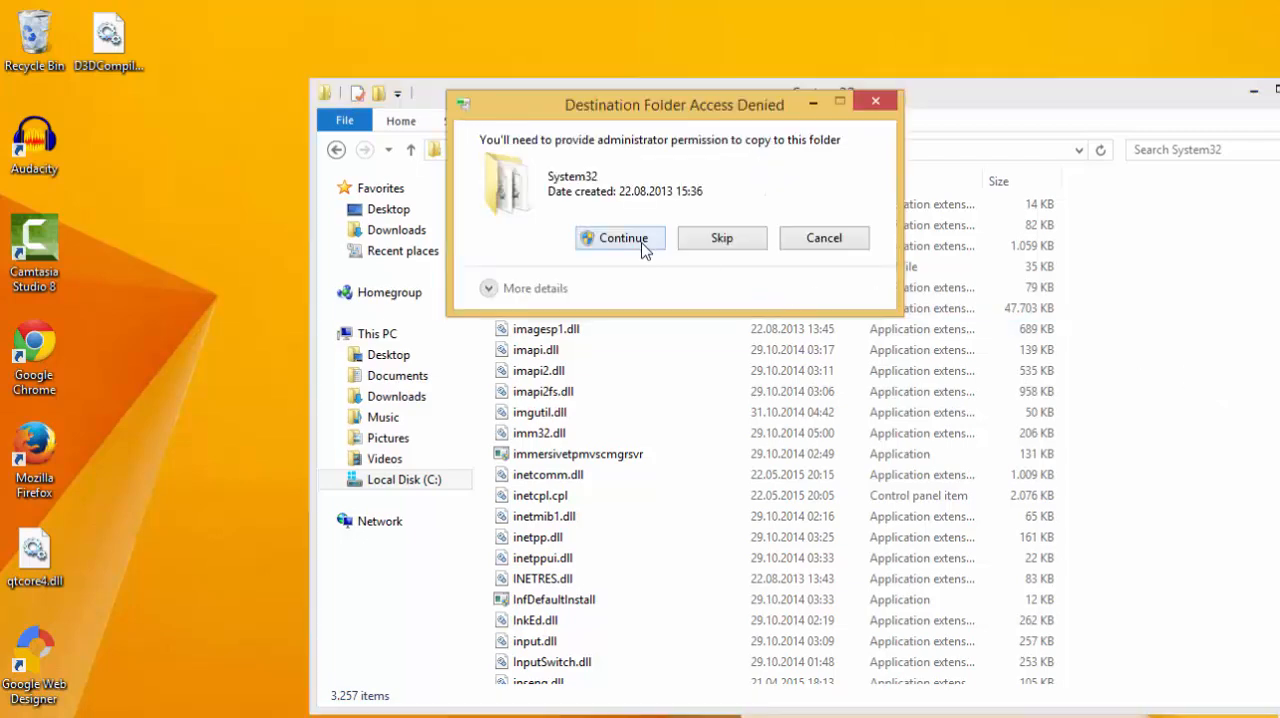
left_click(620, 238)
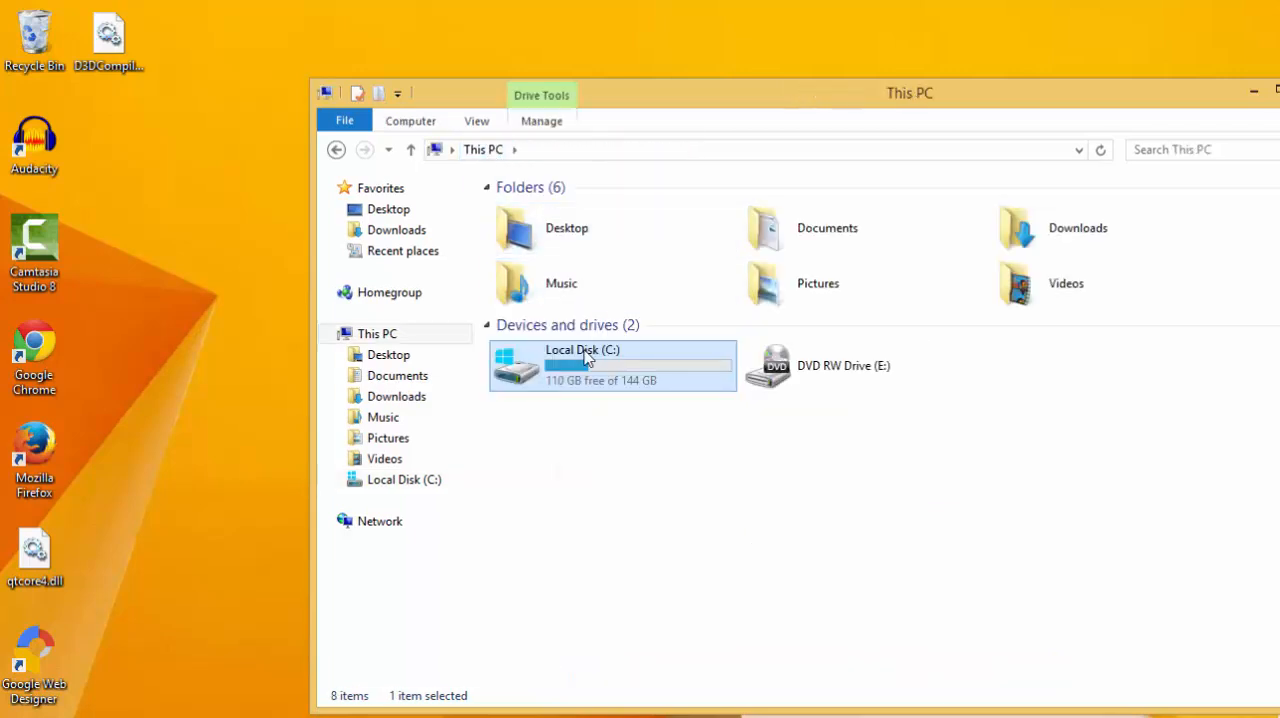
Paste D3DCompiler_43.dll into C:\Windows\SysWOW64 and continue with administrator permission
double_click(584, 364)
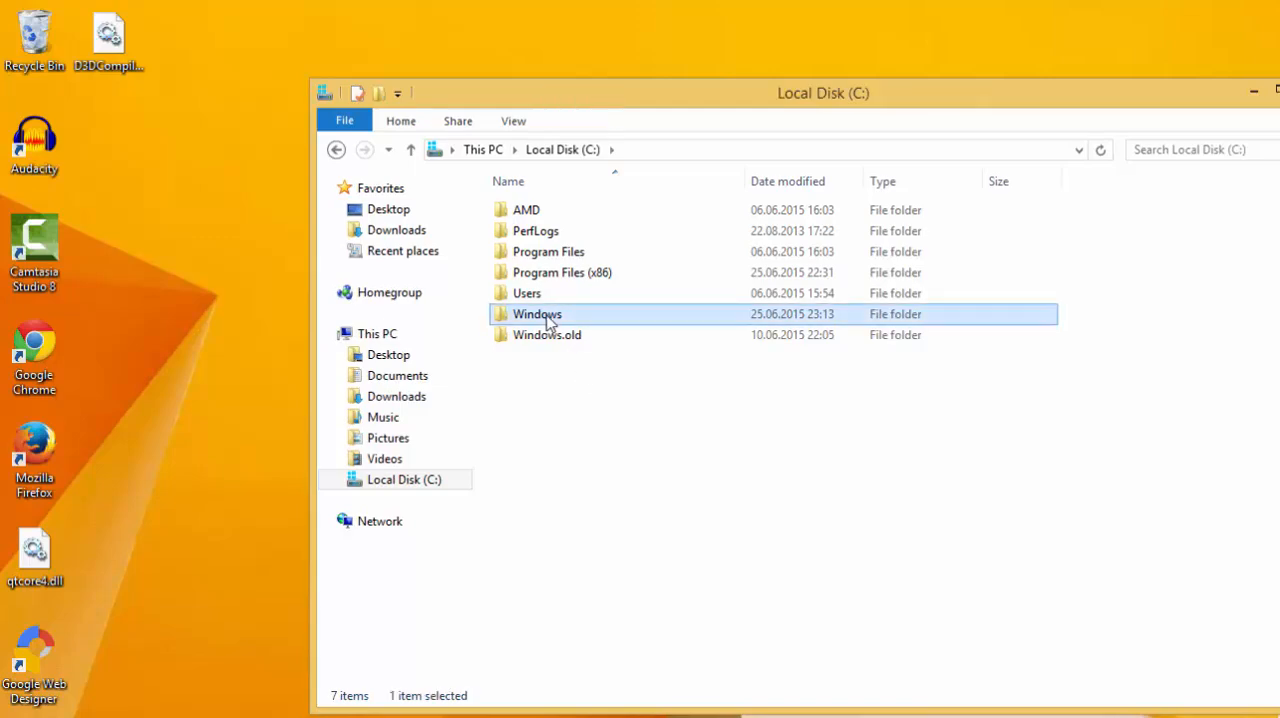
double_click(536, 314)
type("System")
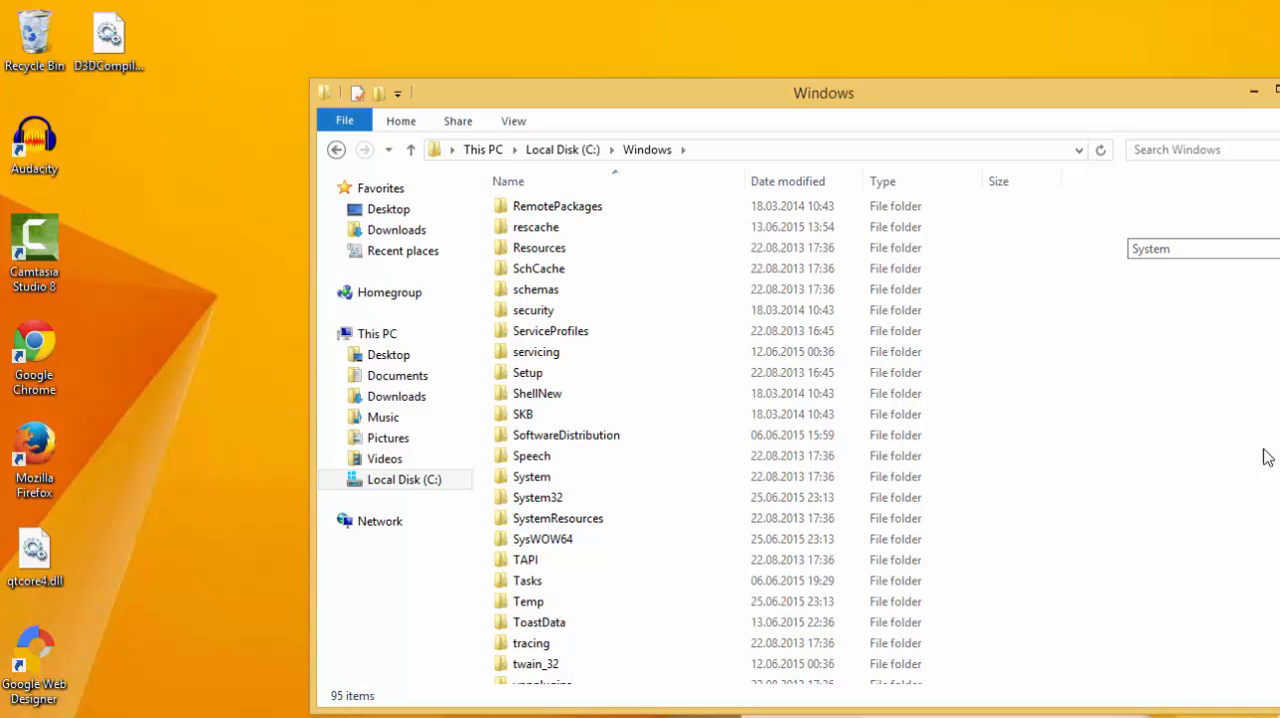
scroll("down", 3)
type("ShellNew")
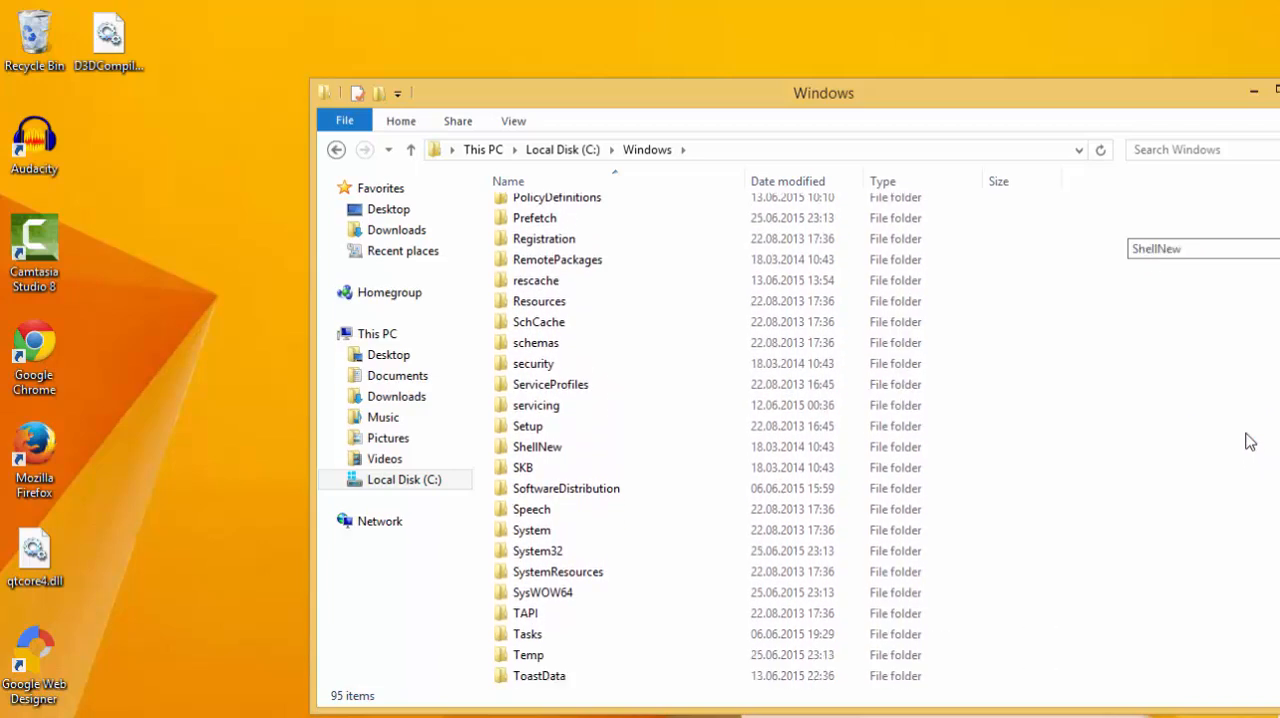
left_click(542, 528)
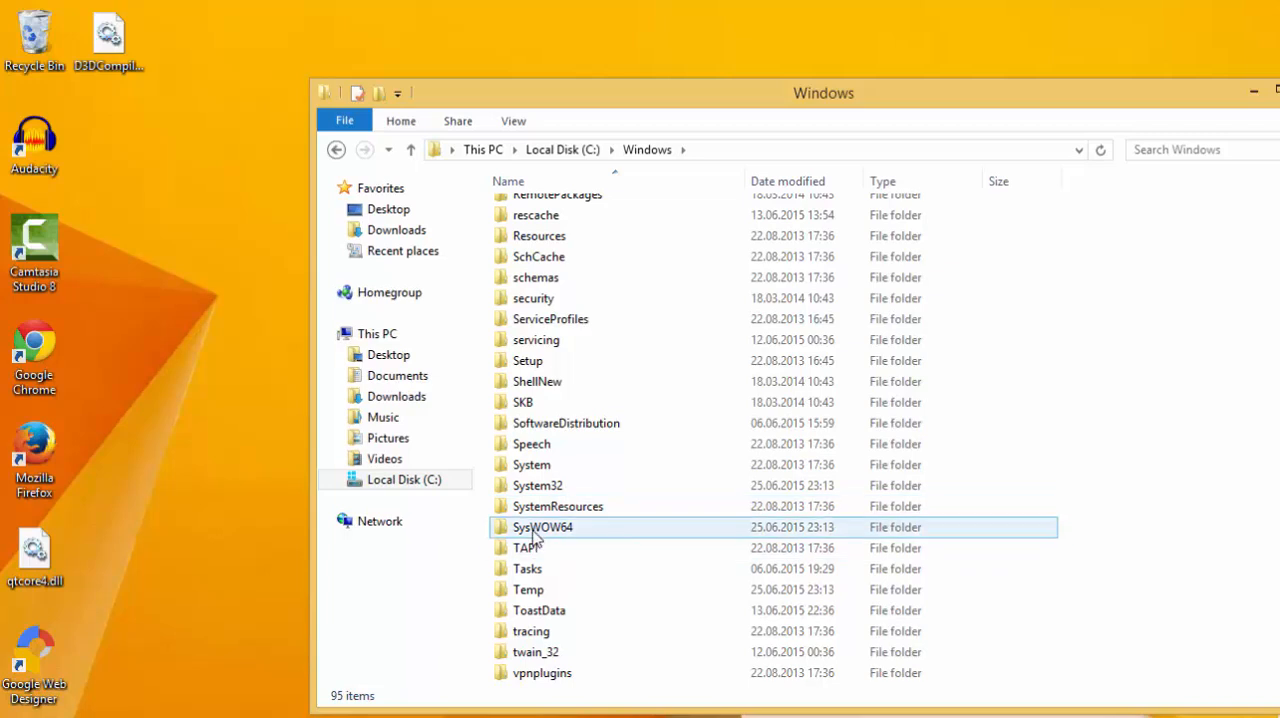
mouse_move(556, 536)
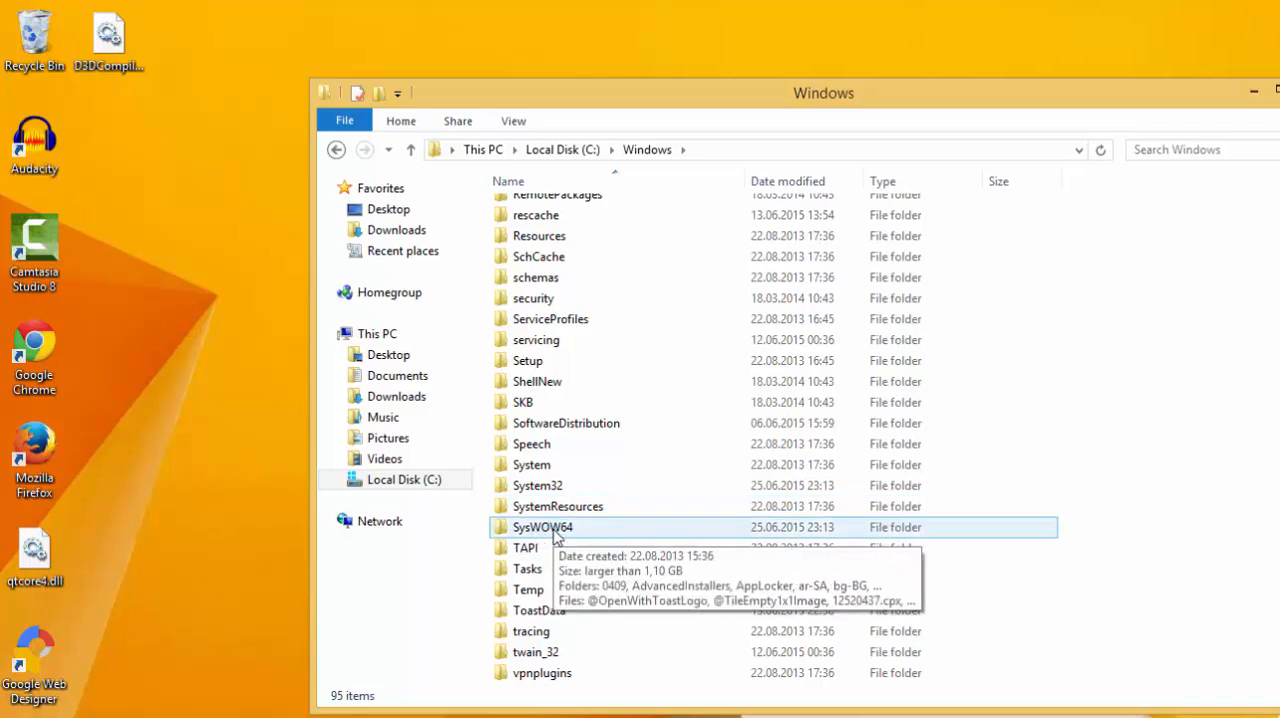
double_click(542, 528)
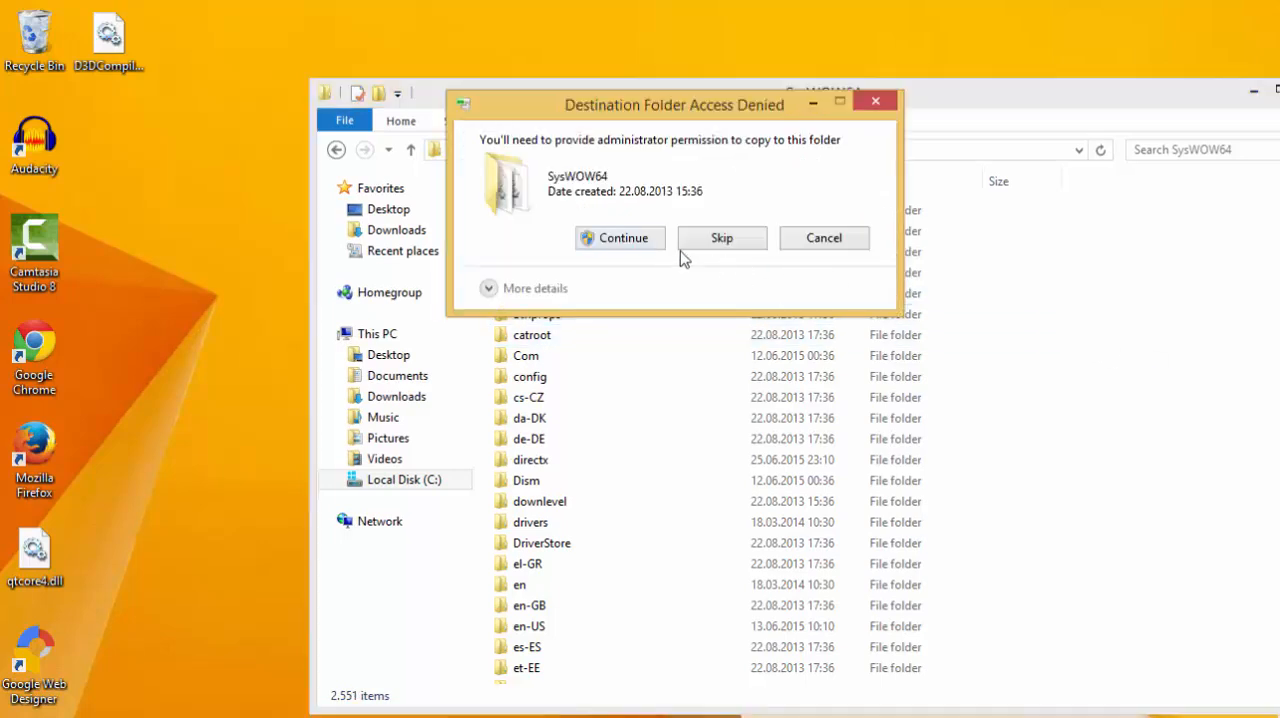
left_click(622, 236)
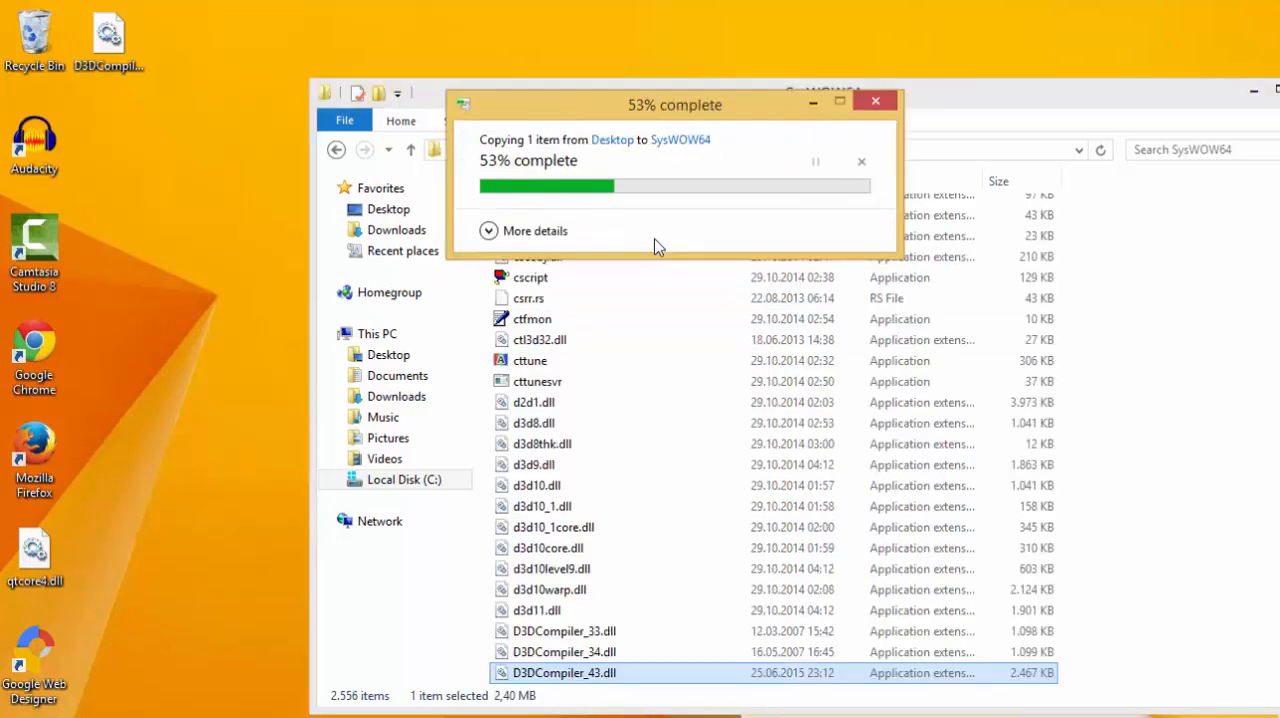